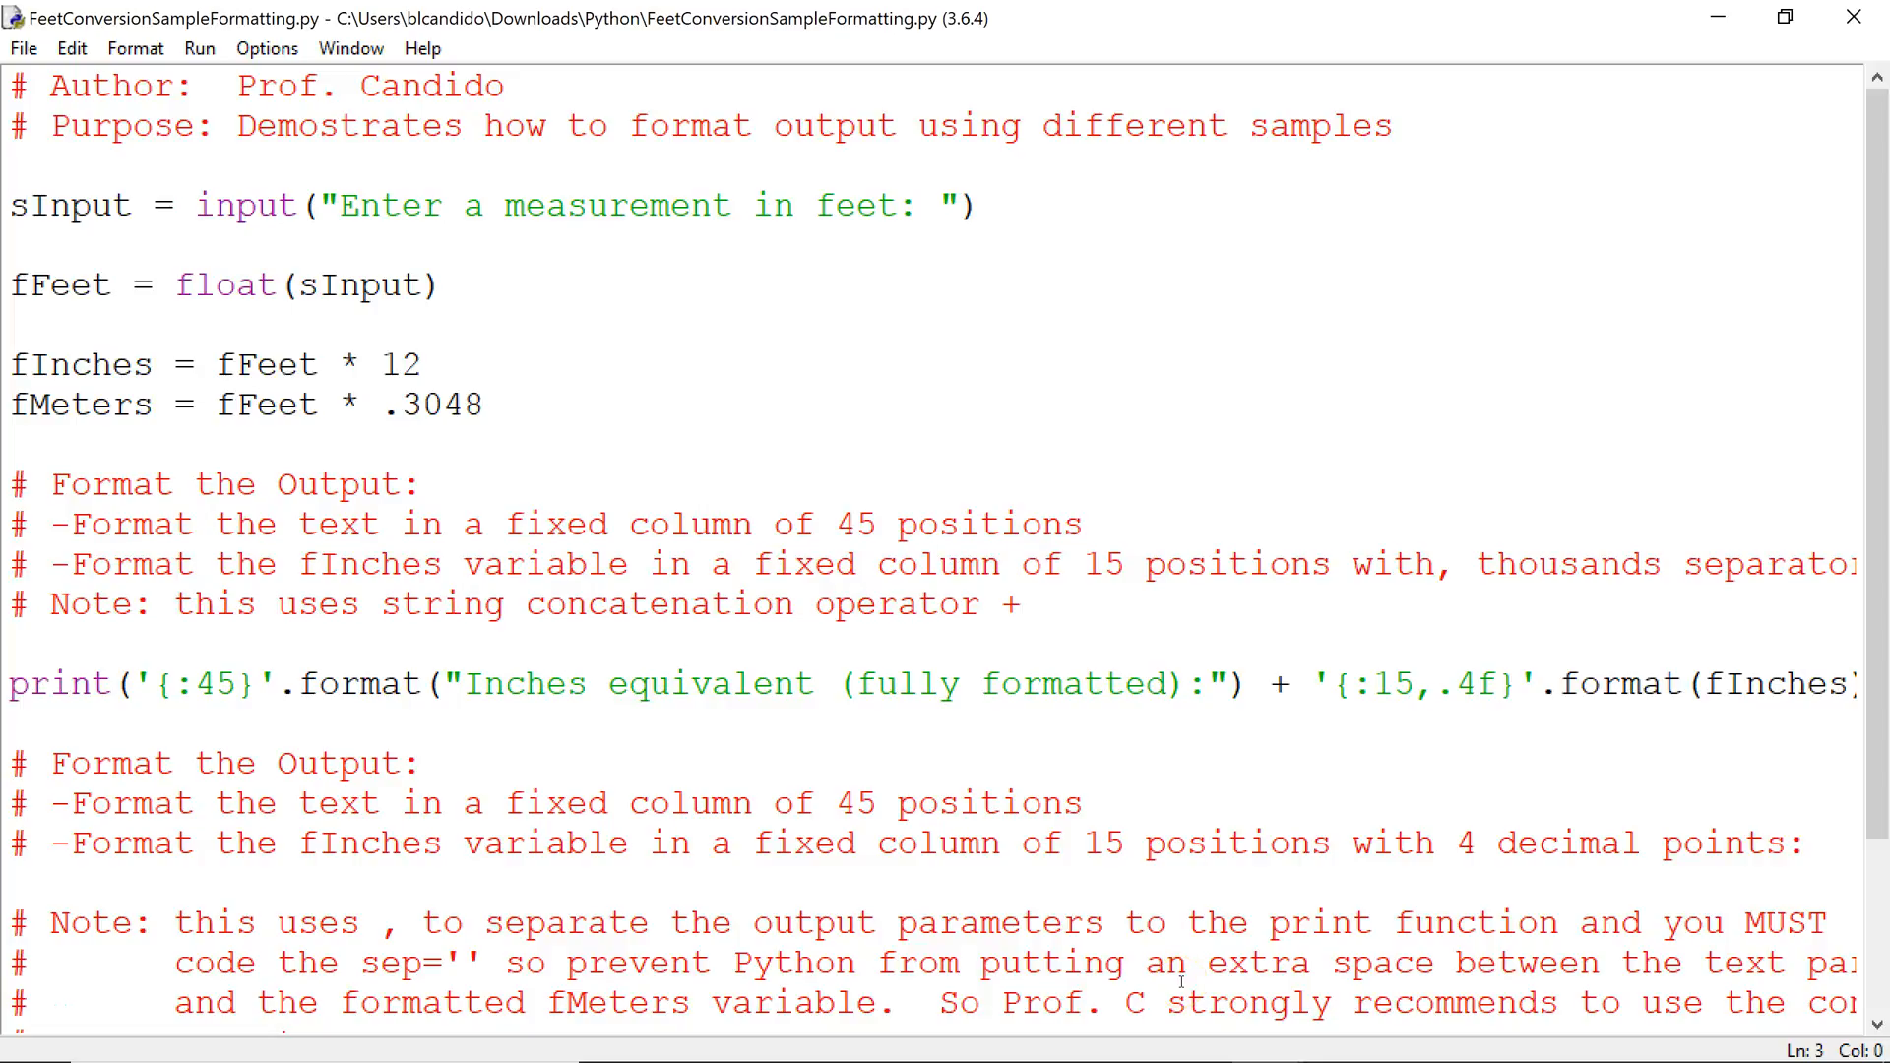
mouse_move(523, 177)
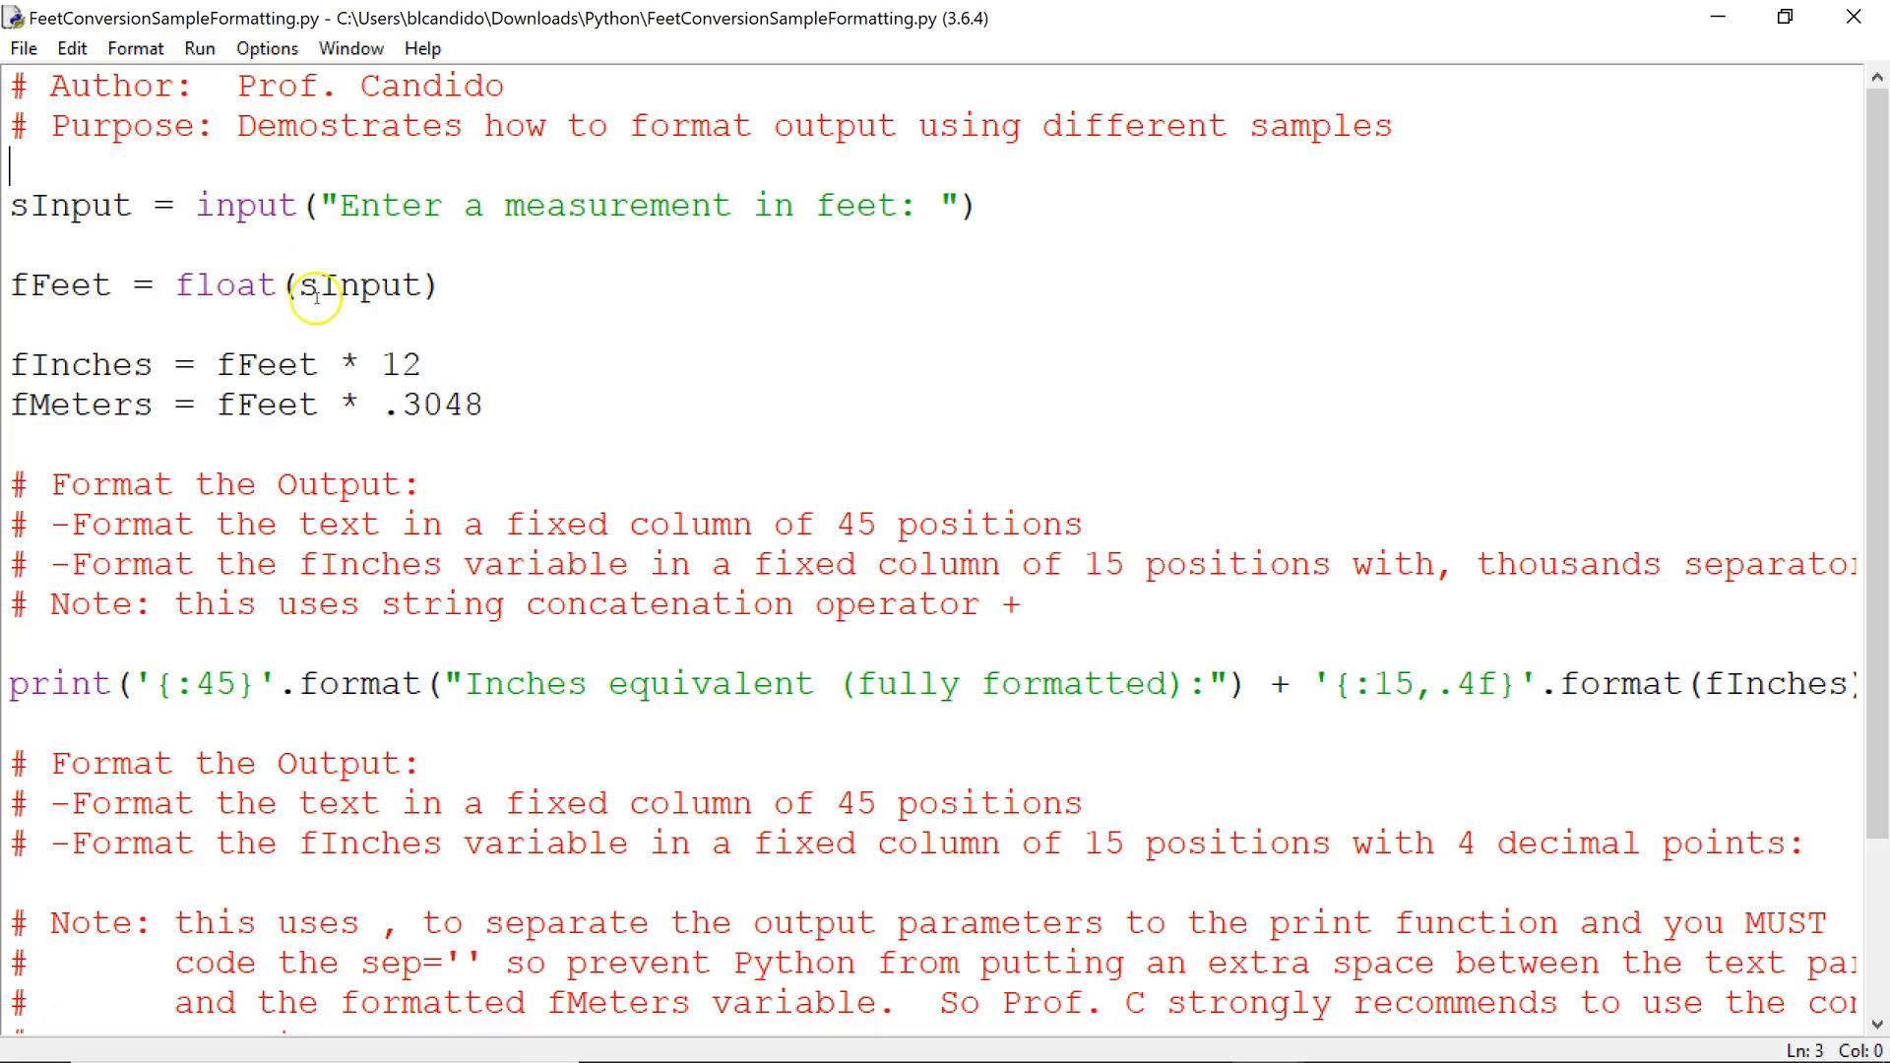
mouse_move(107, 364)
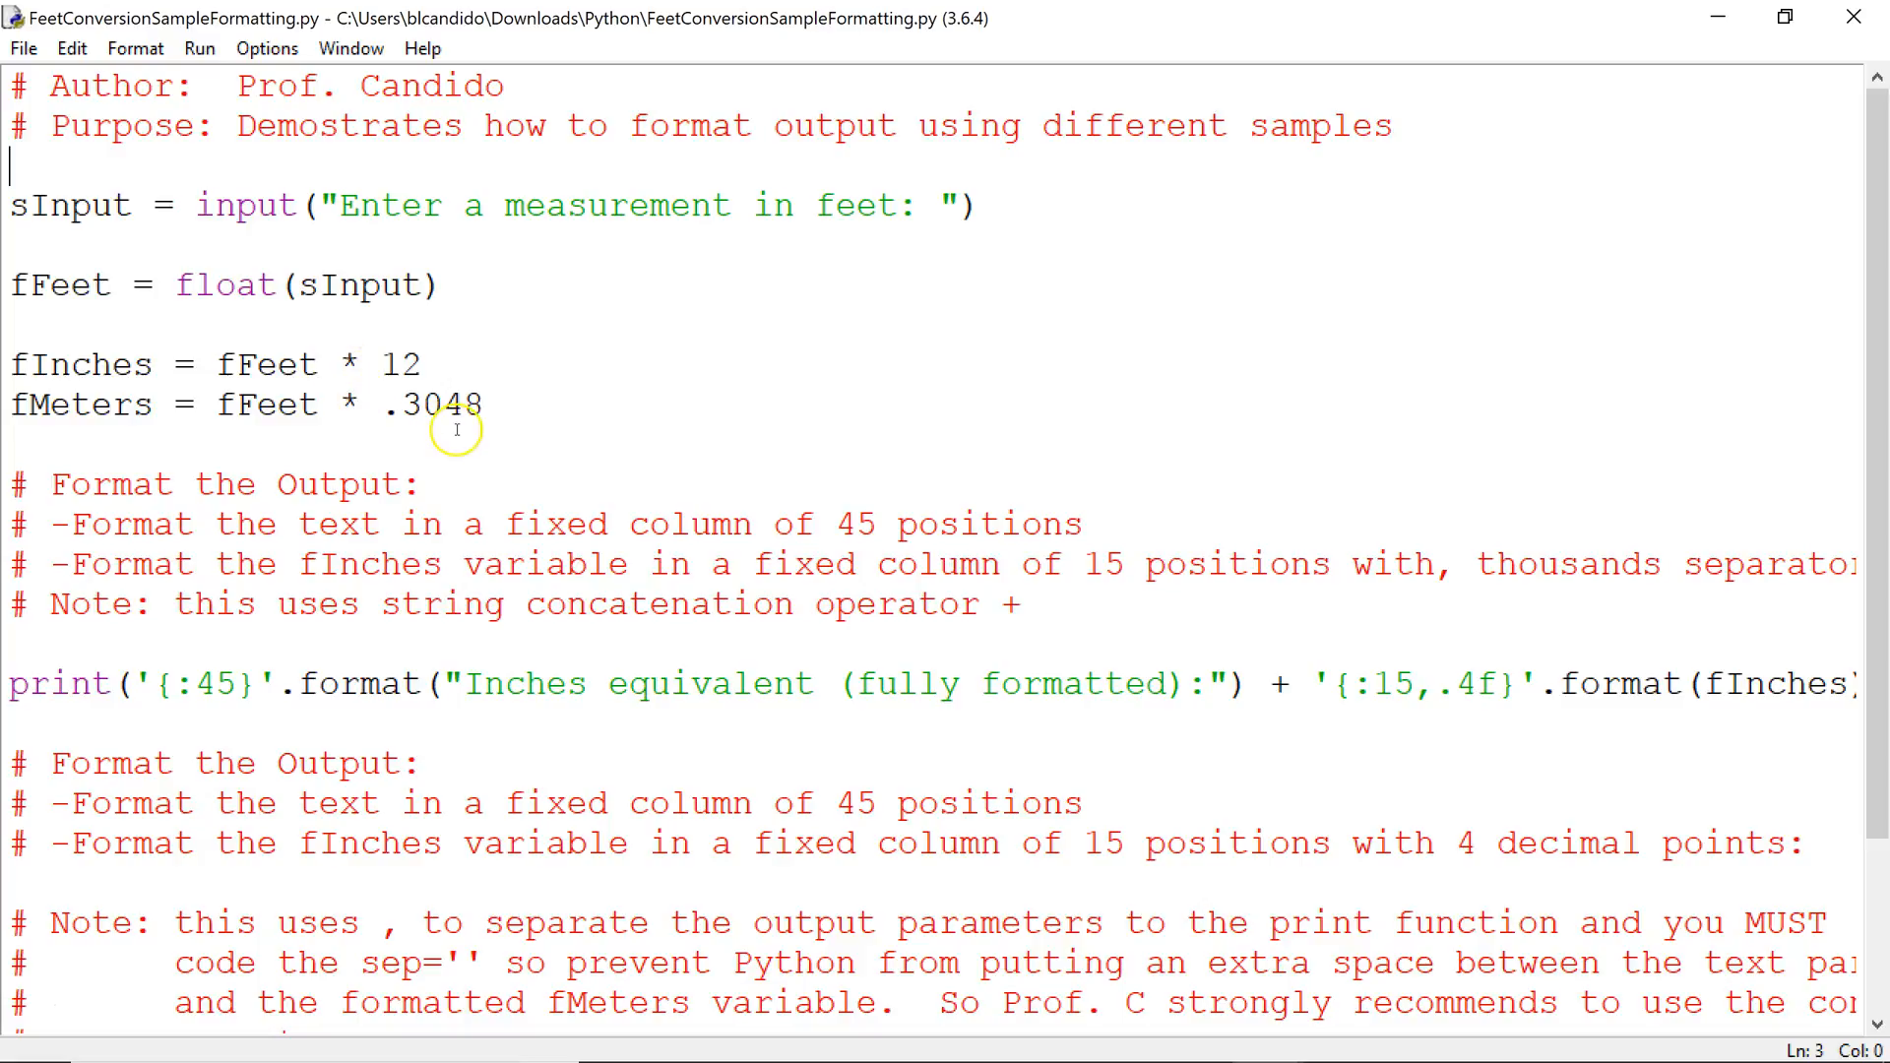
Step: Add the constant definition nMETER_CONVERSION = .3048 on a new line
double_click(442, 403)
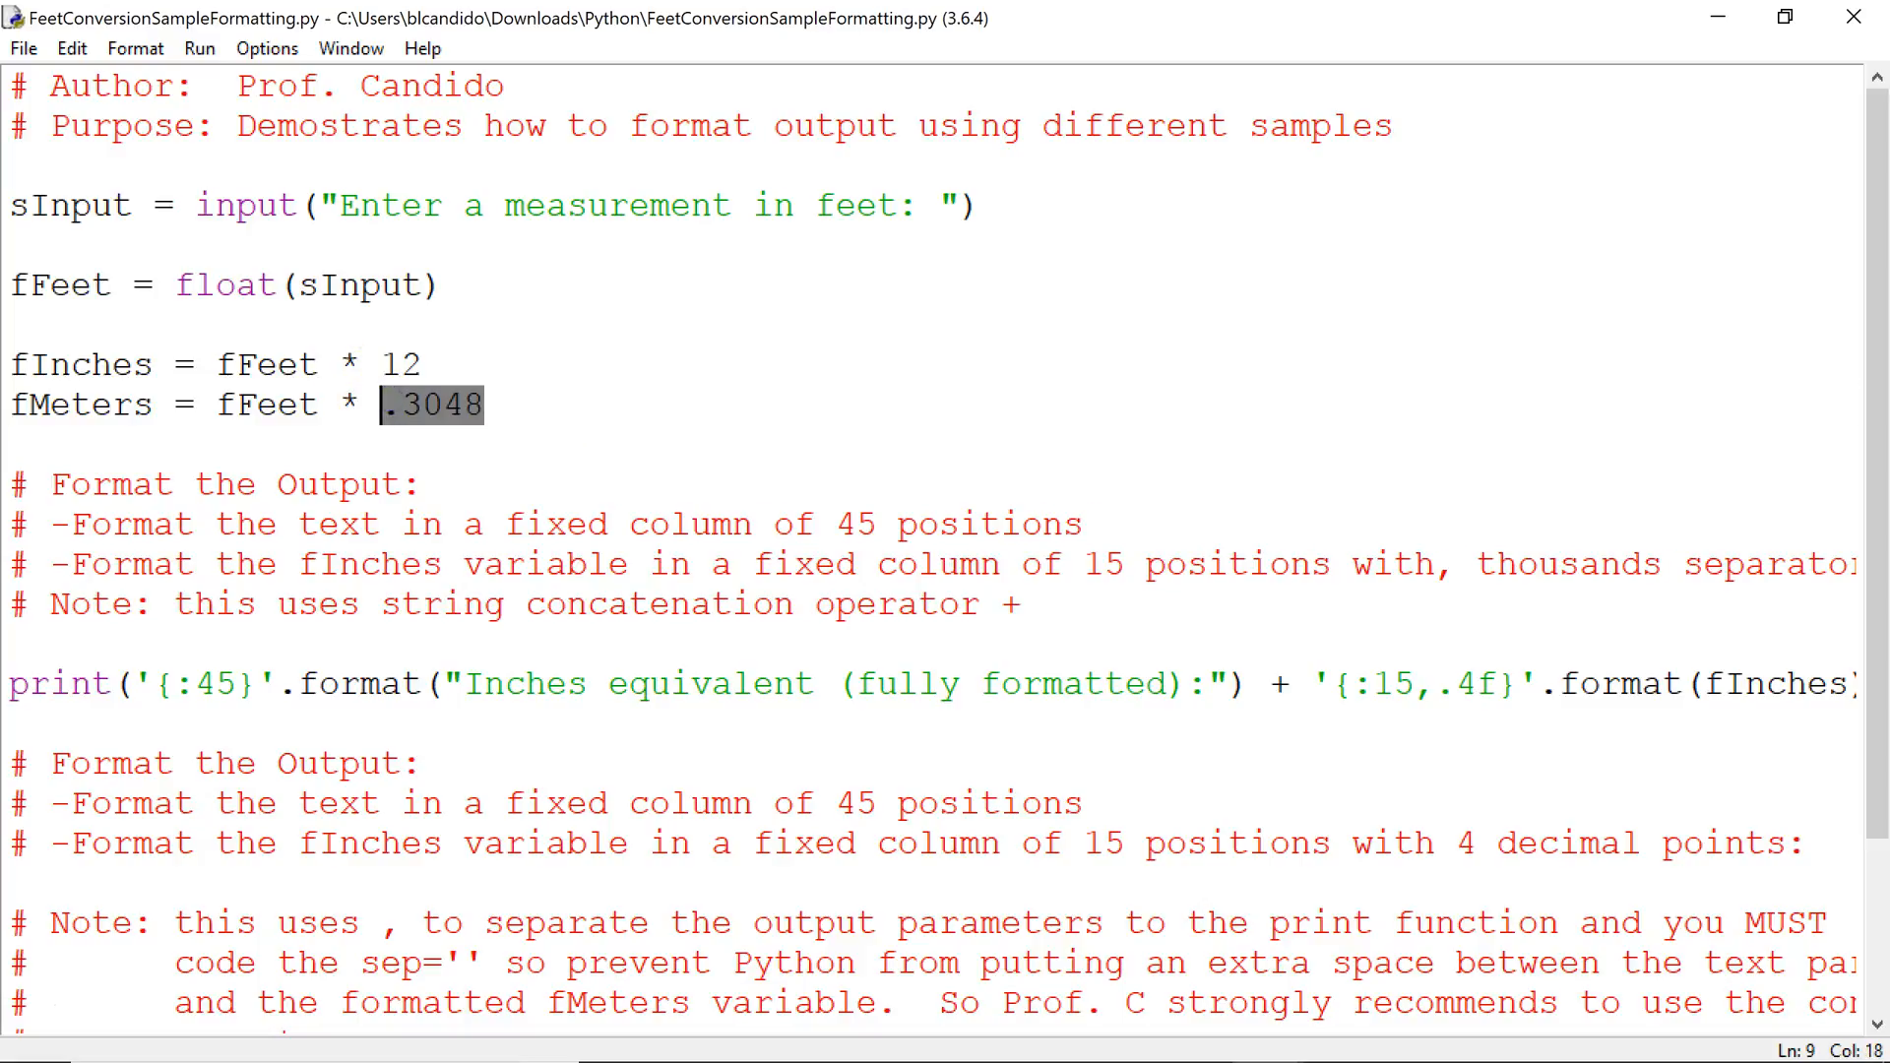
left_click(388, 404)
type("n")
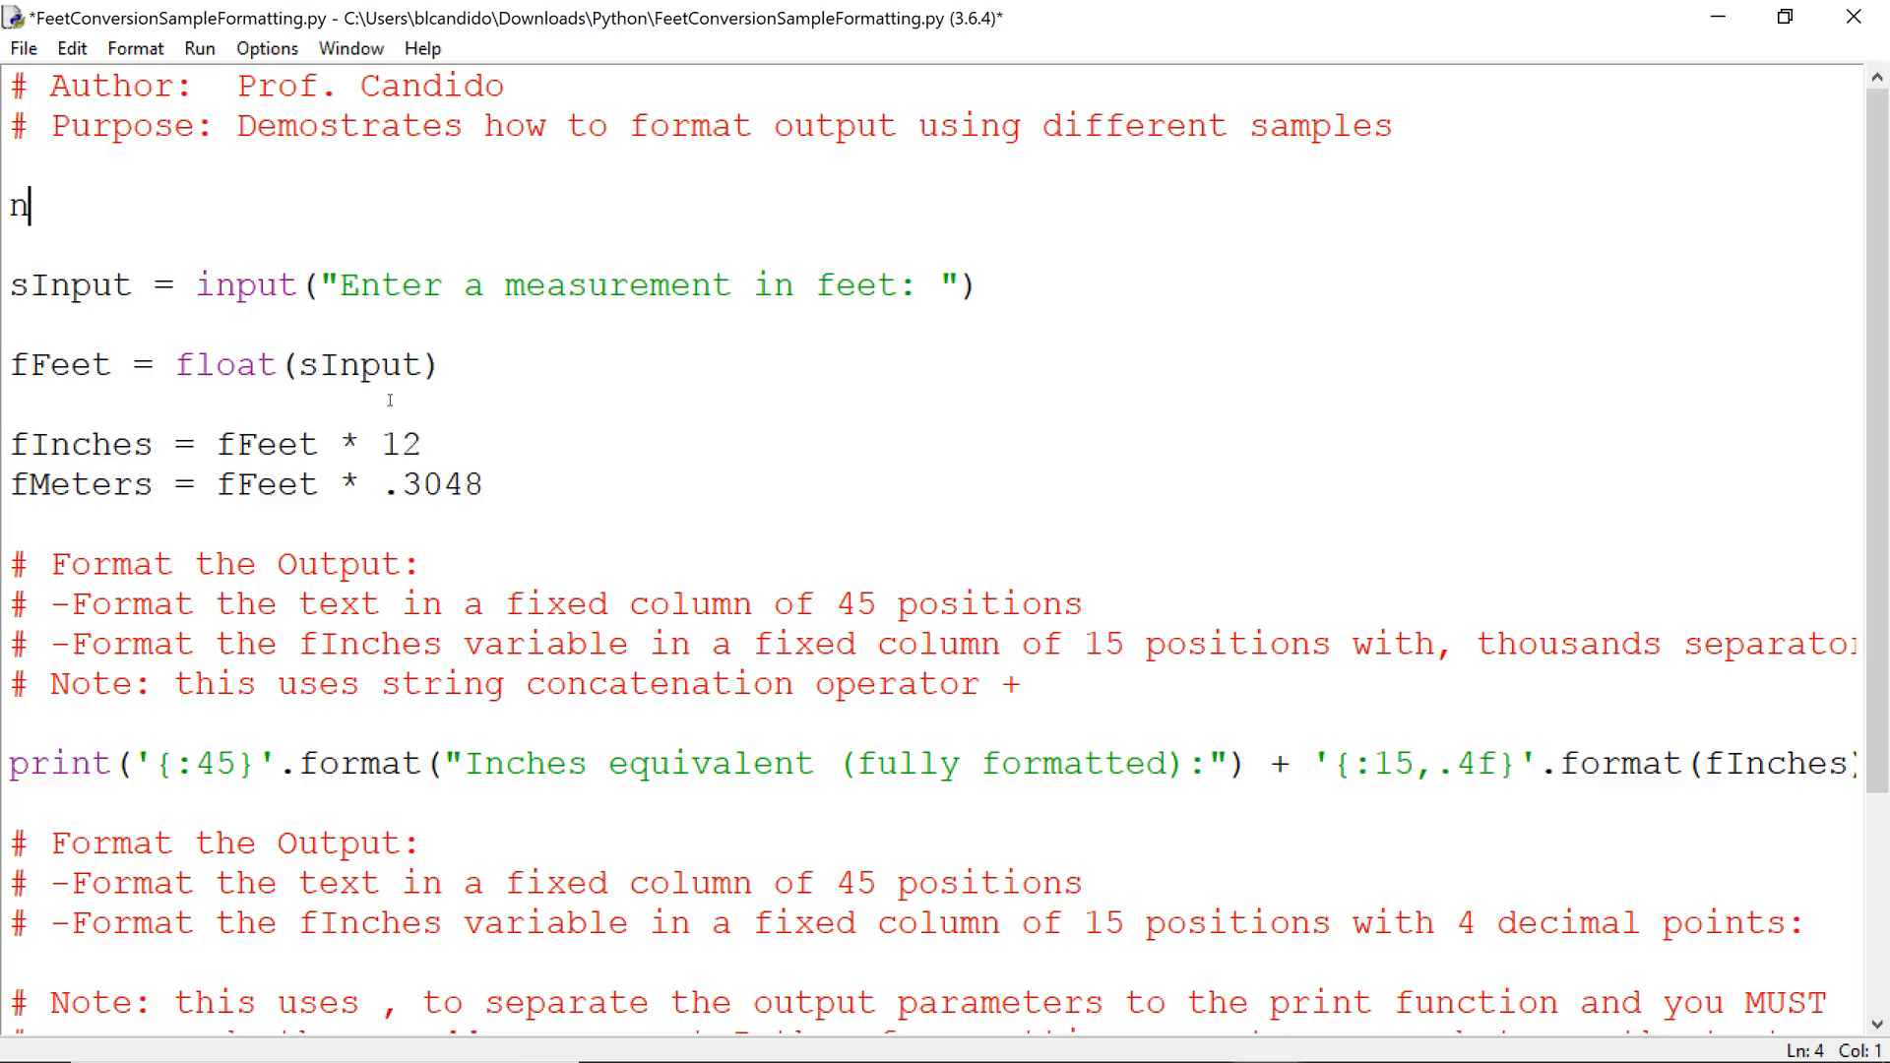
type("MET")
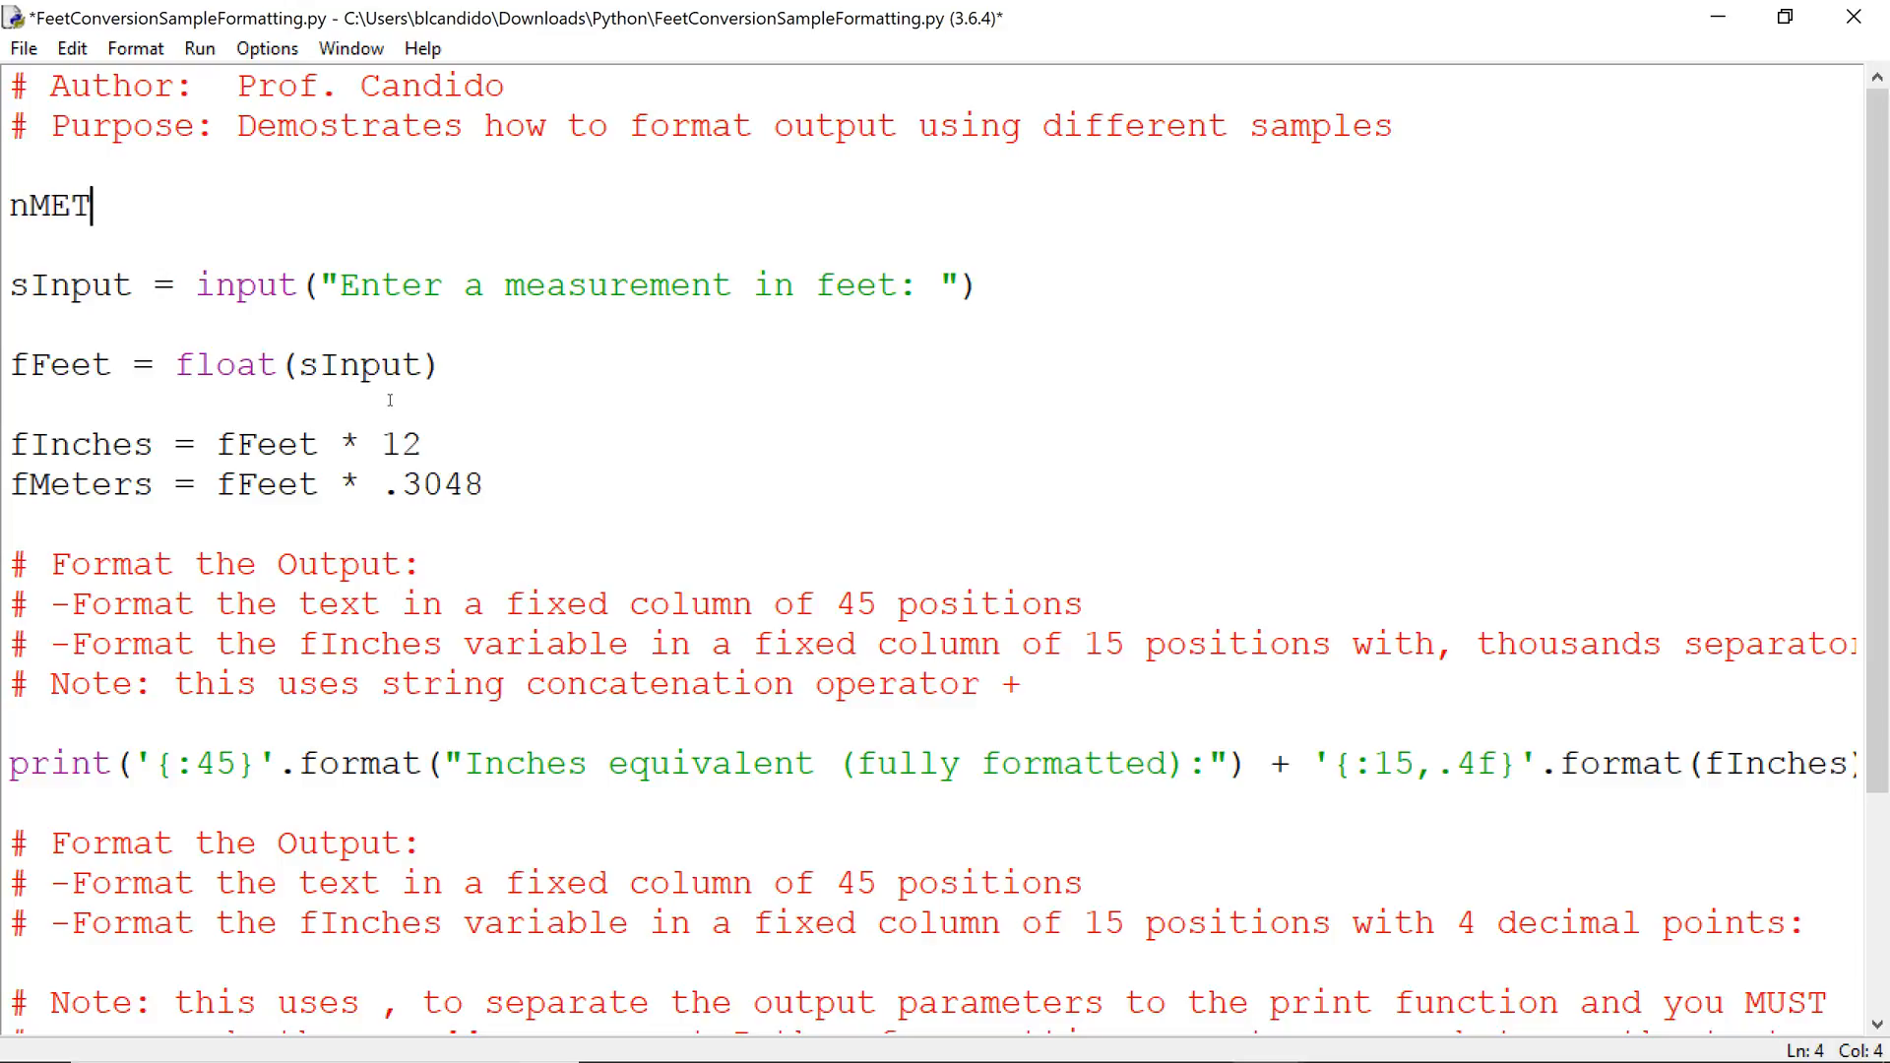
type("ER_")
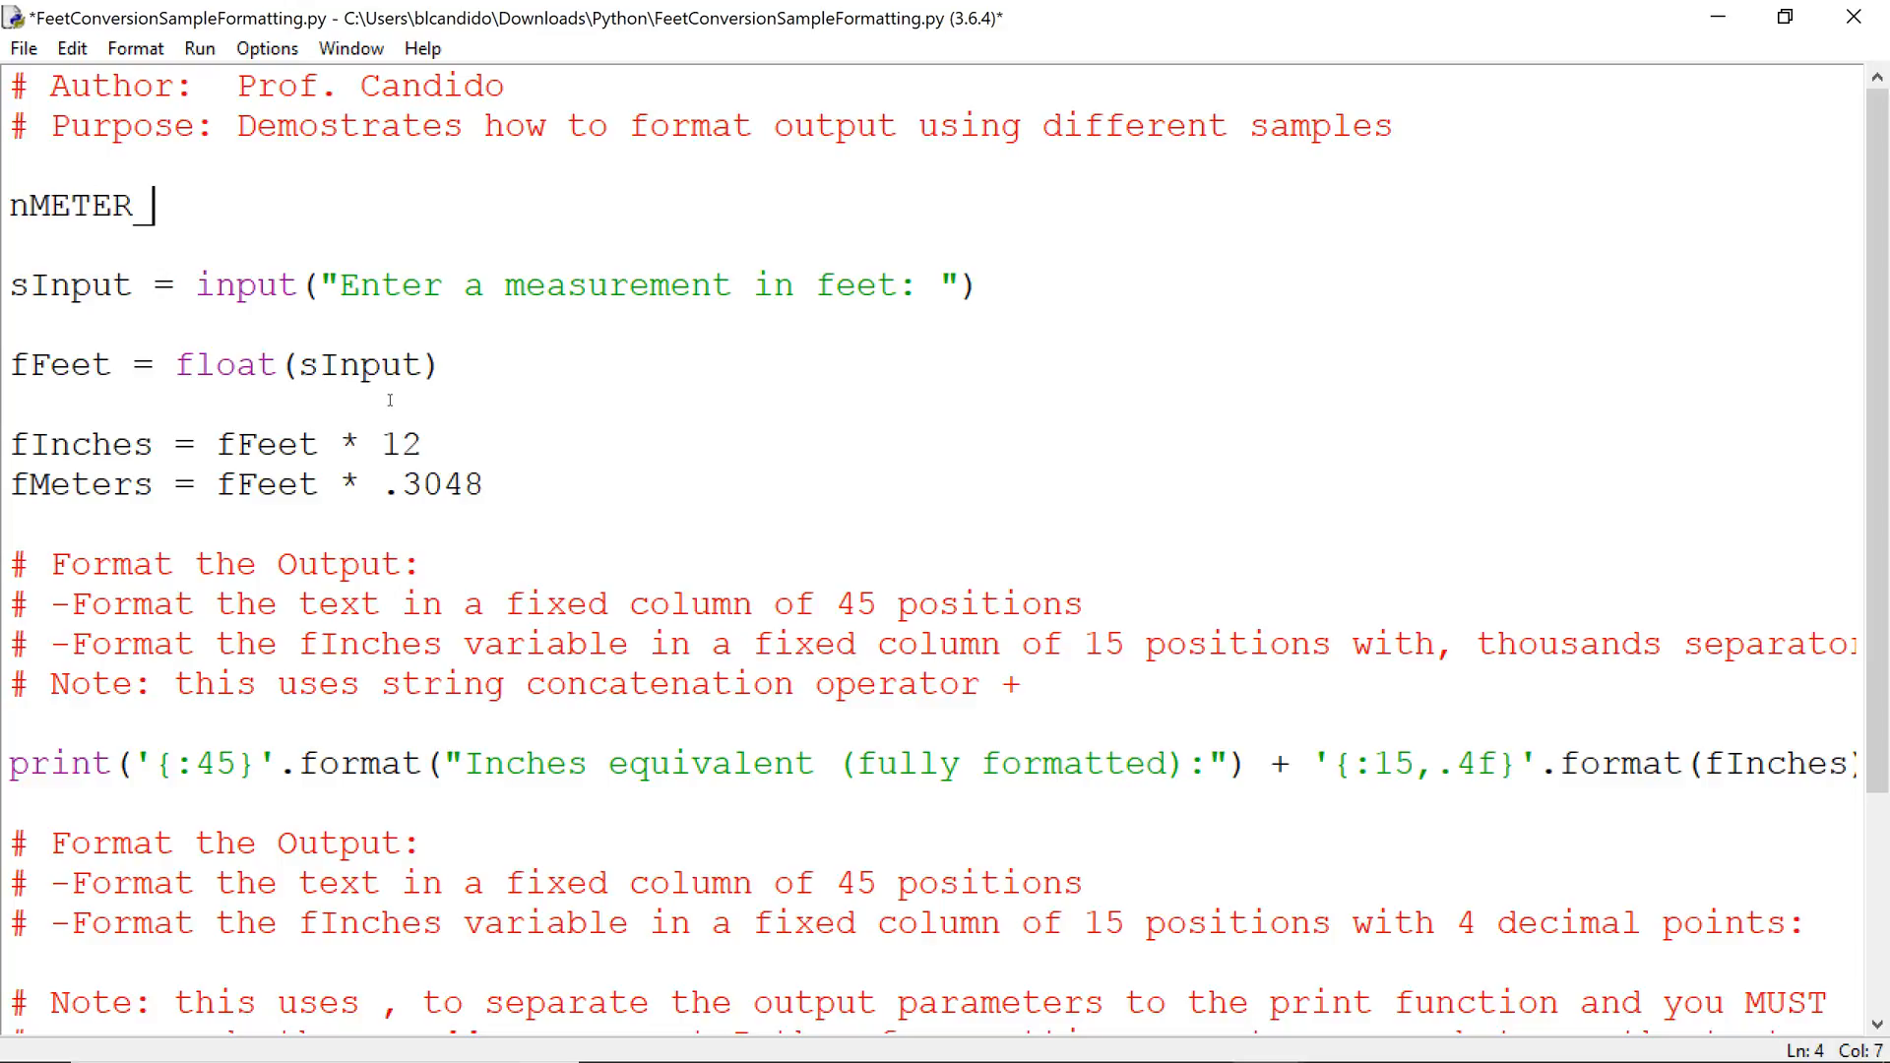
type("CONVERSIO")
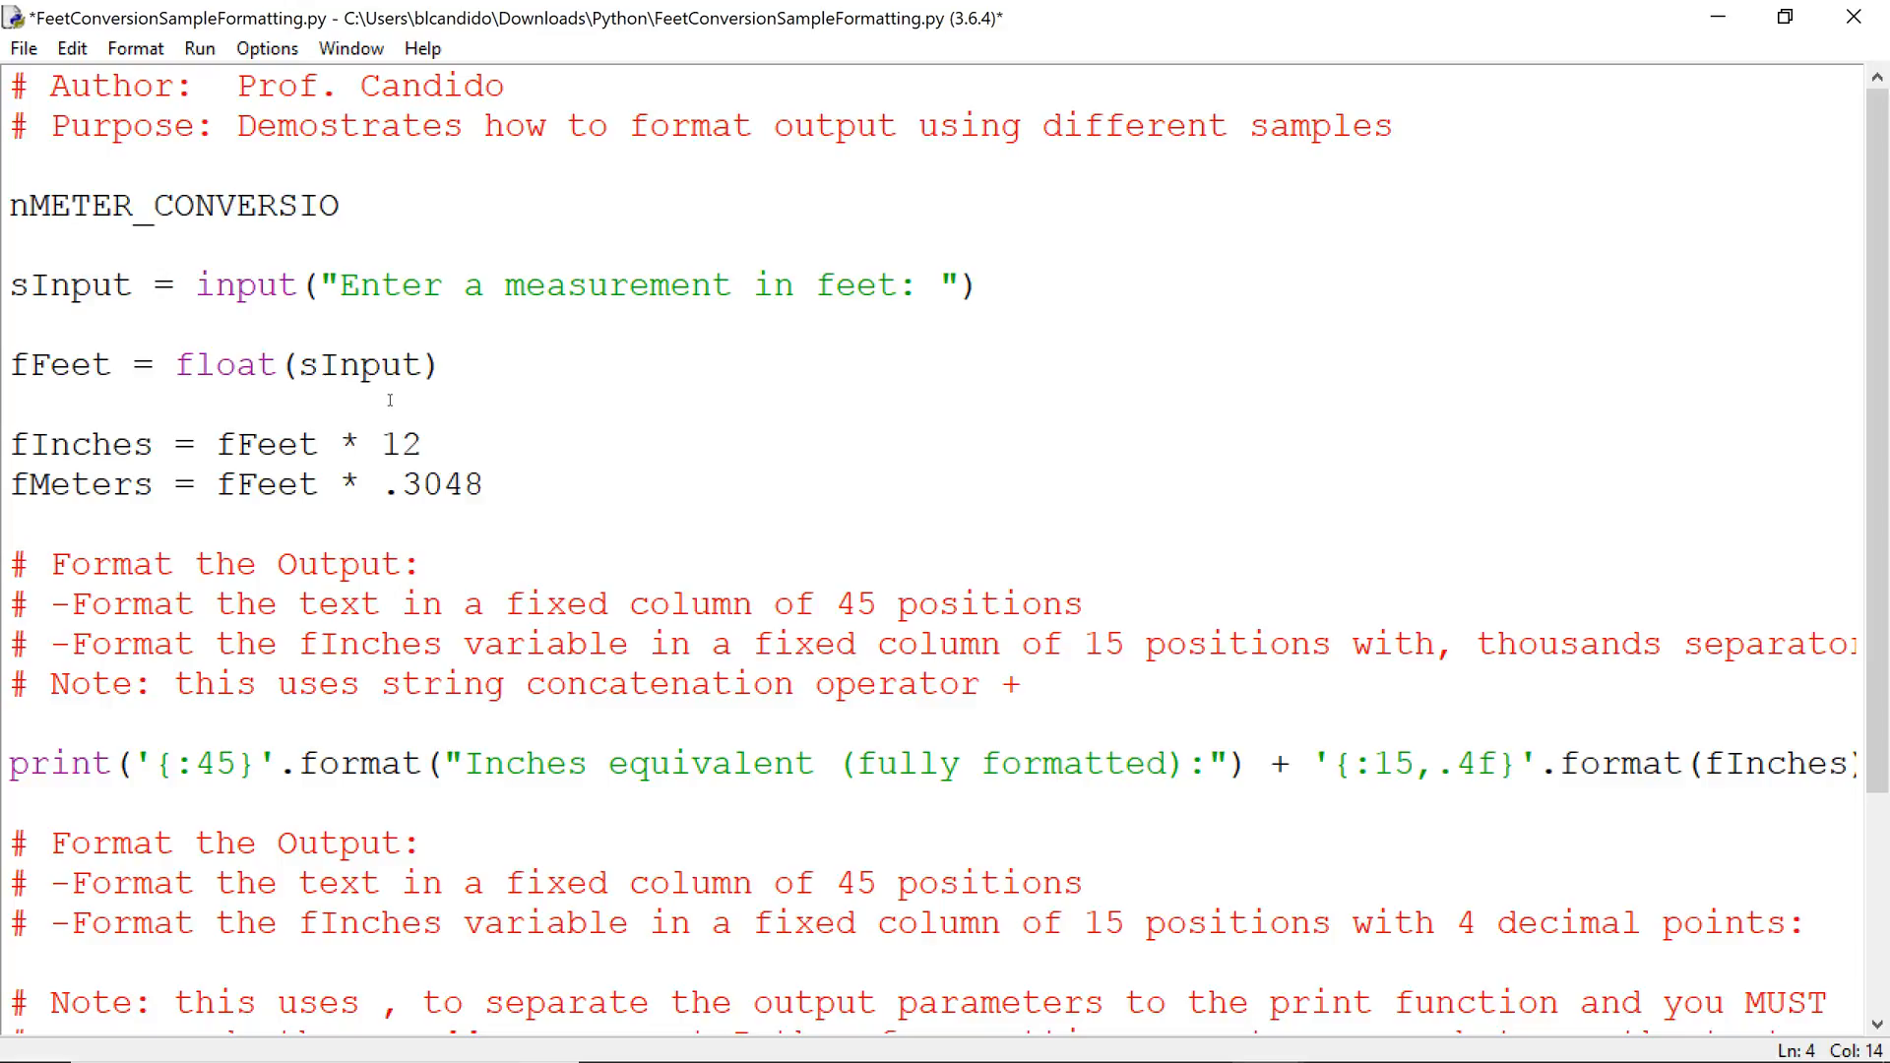
type("N")
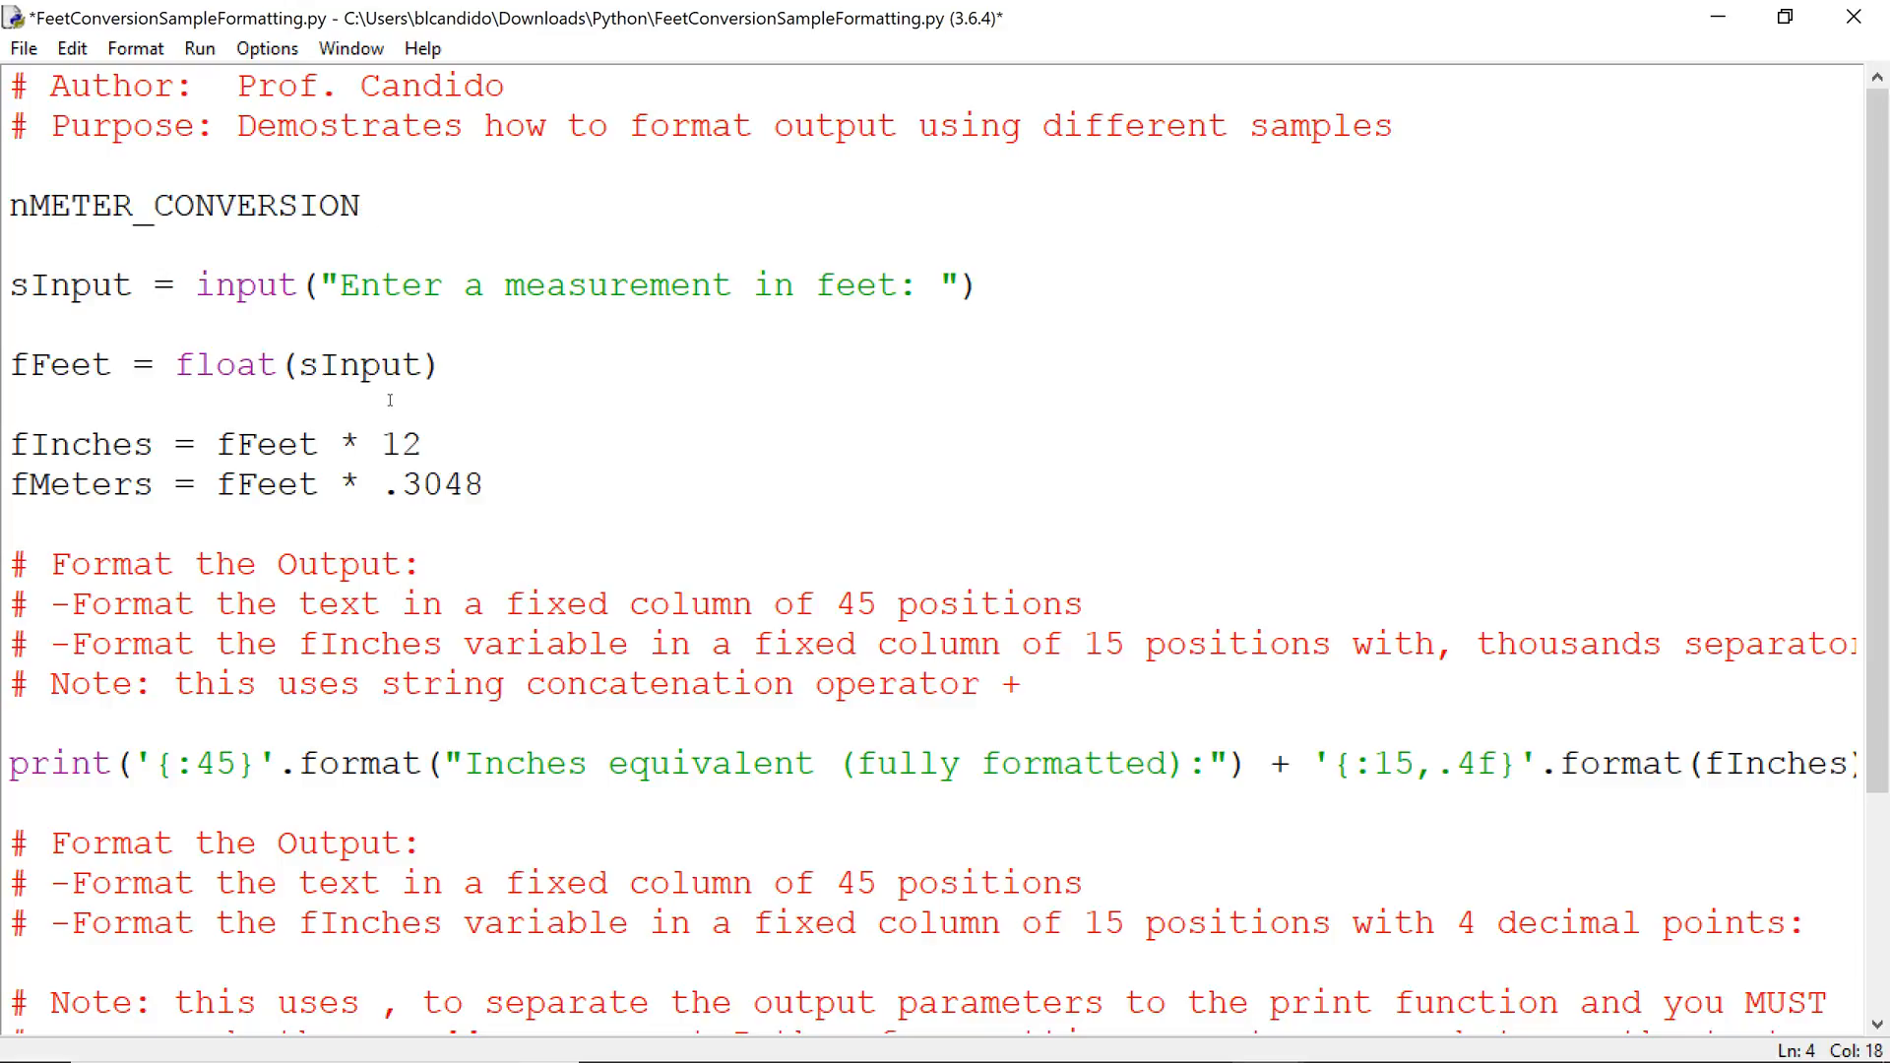
type("= .3048")
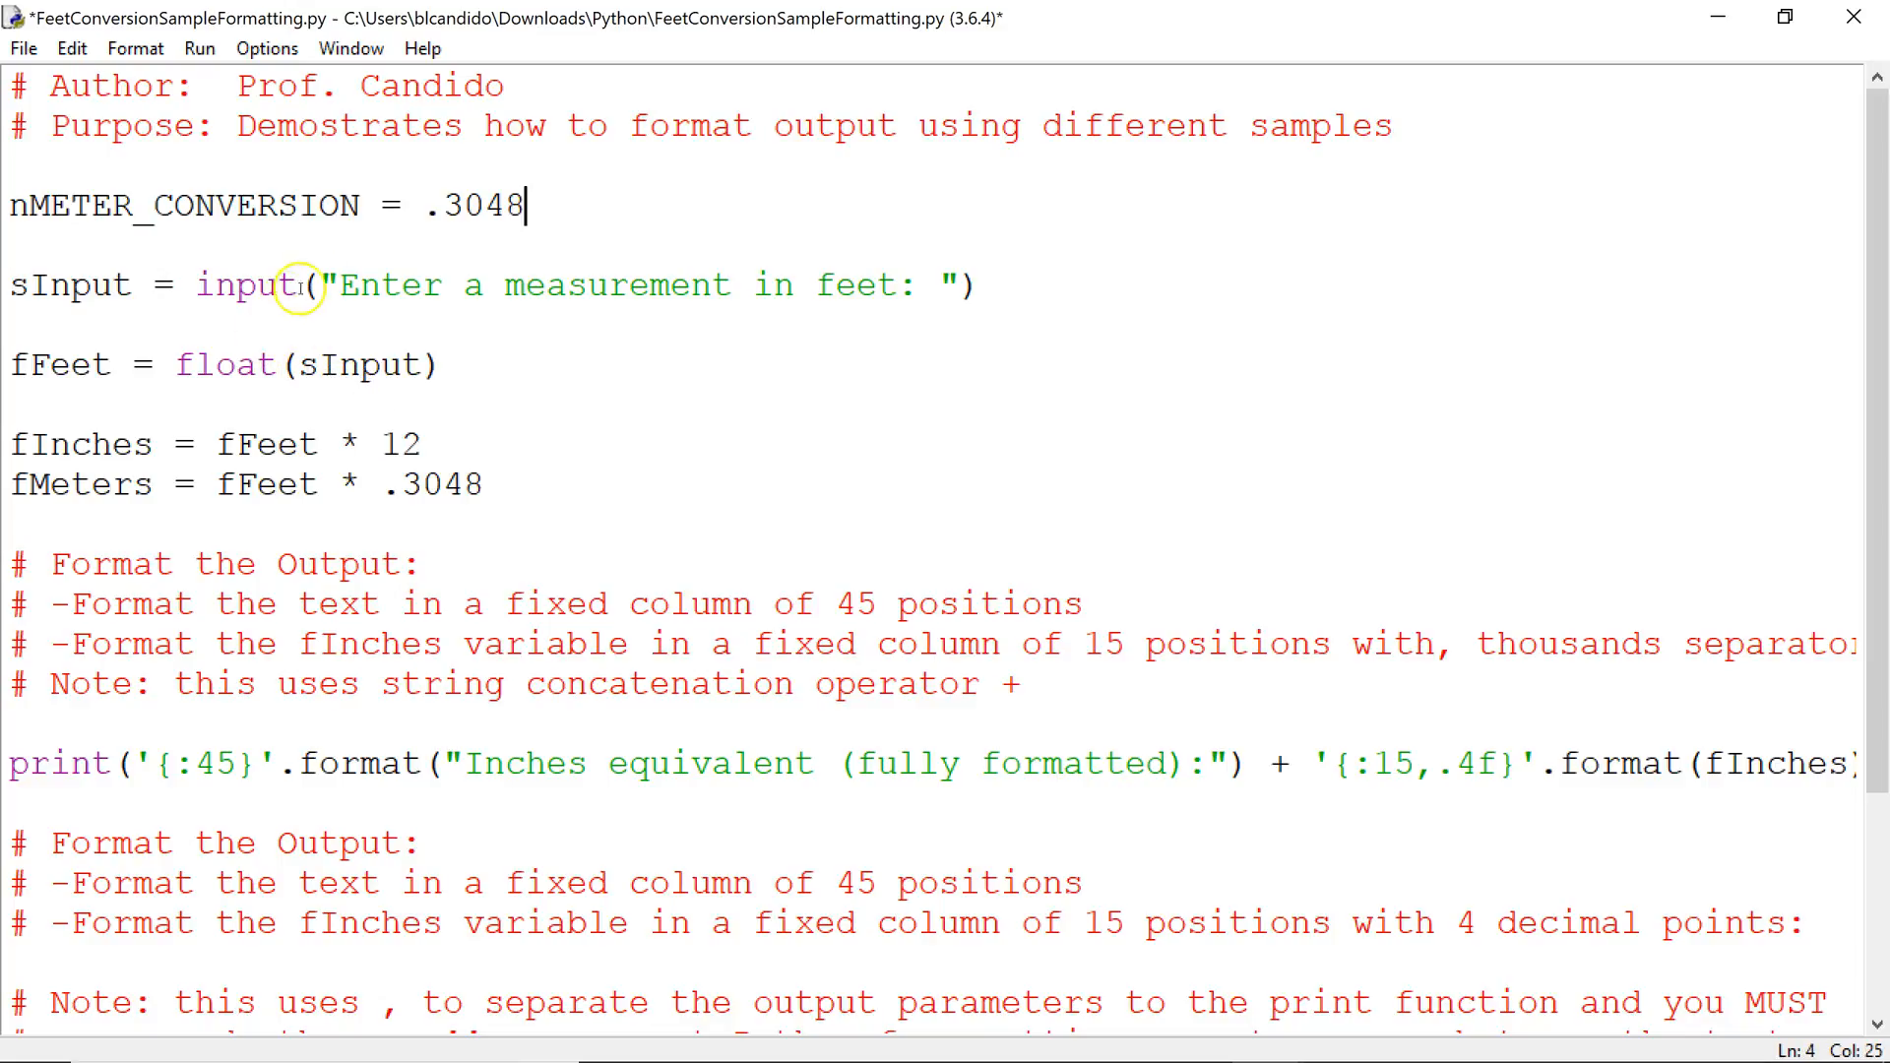
Step: Replace the literal .3048 in the fMeters calculation with nMETER_CONVERSION
double_click(181, 205)
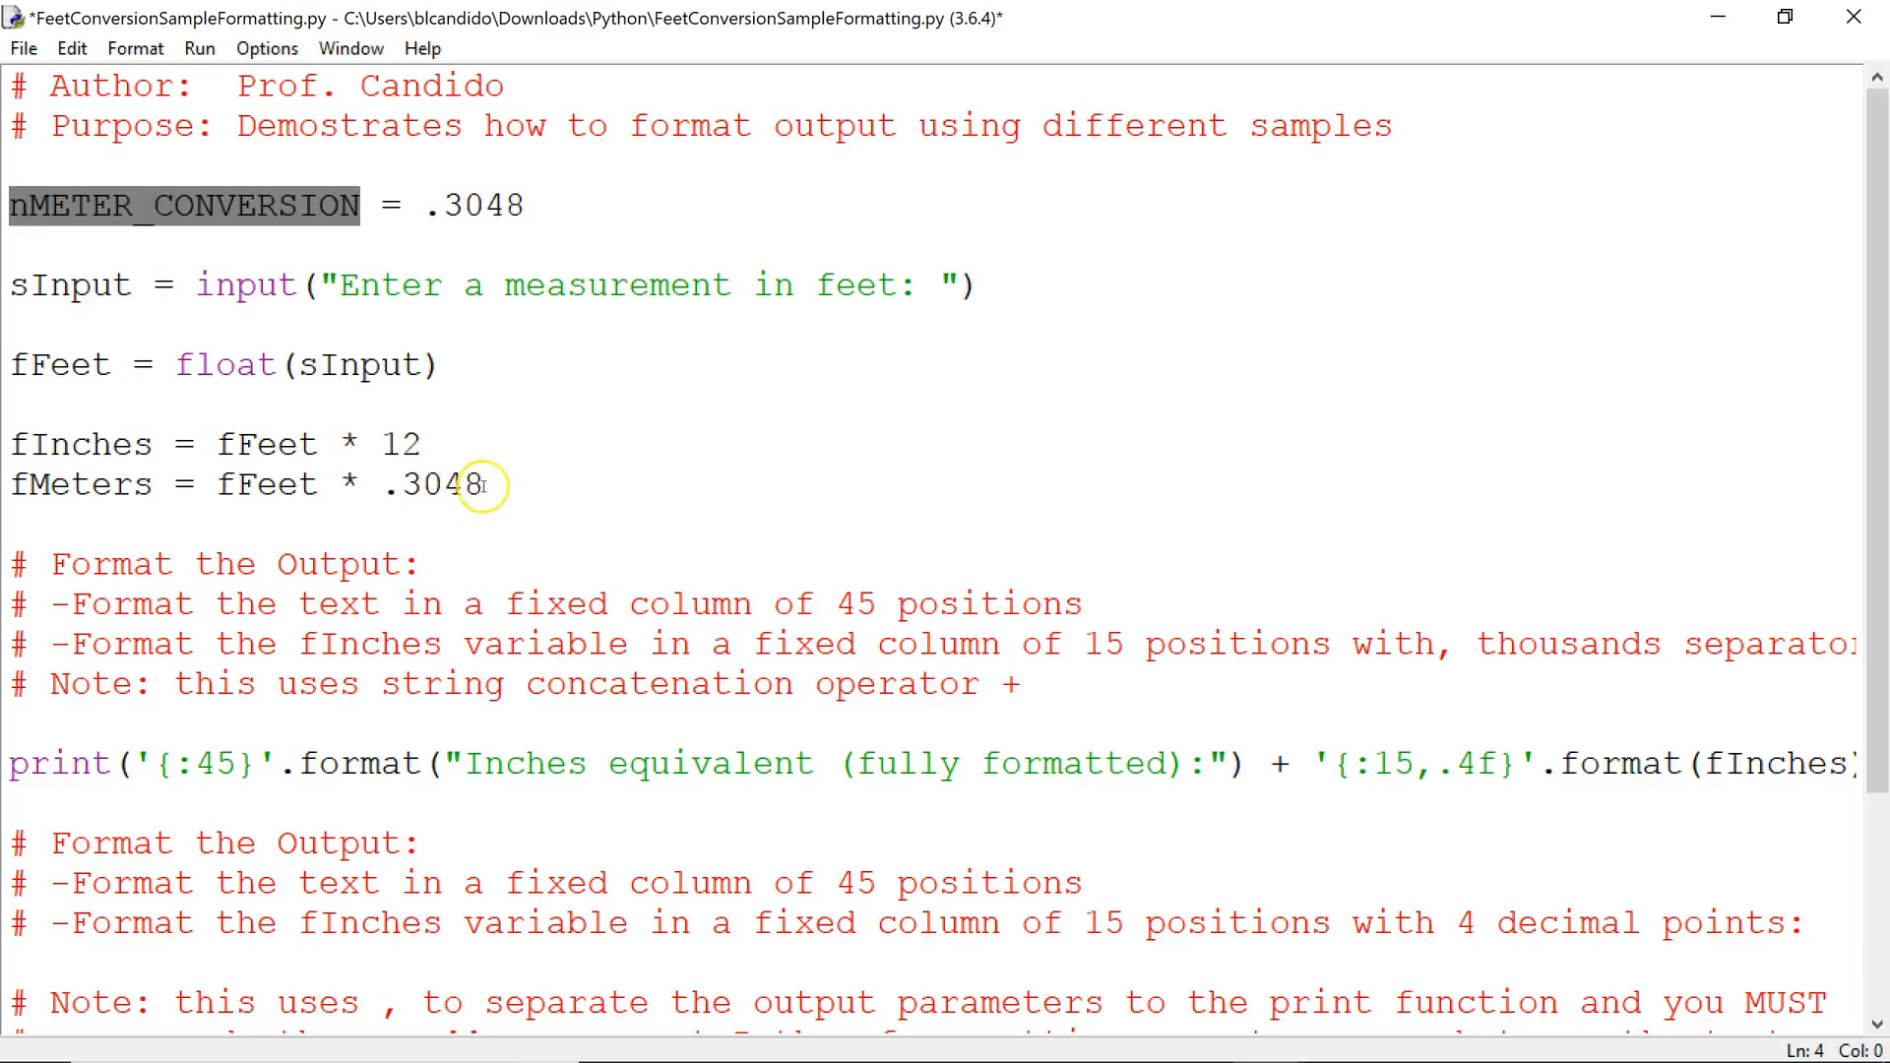
double_click(432, 484)
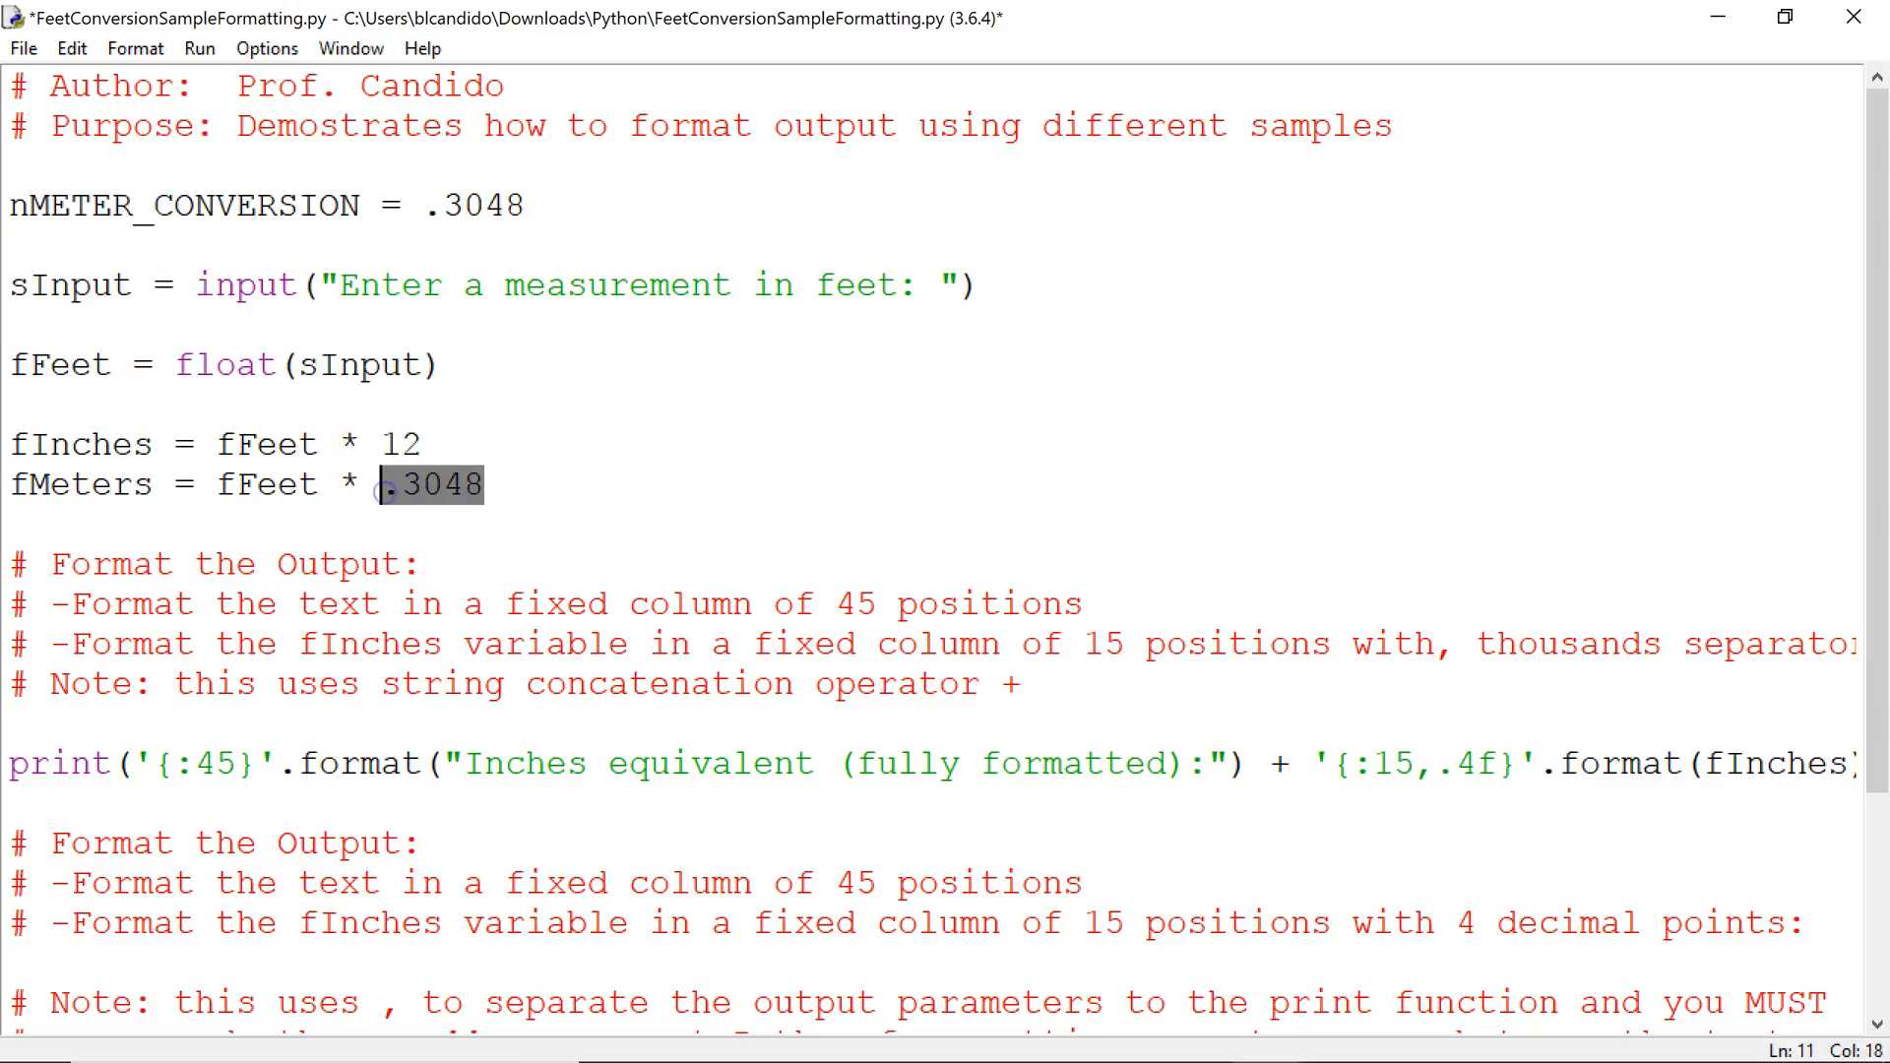
type("nMETER_CONVERSION")
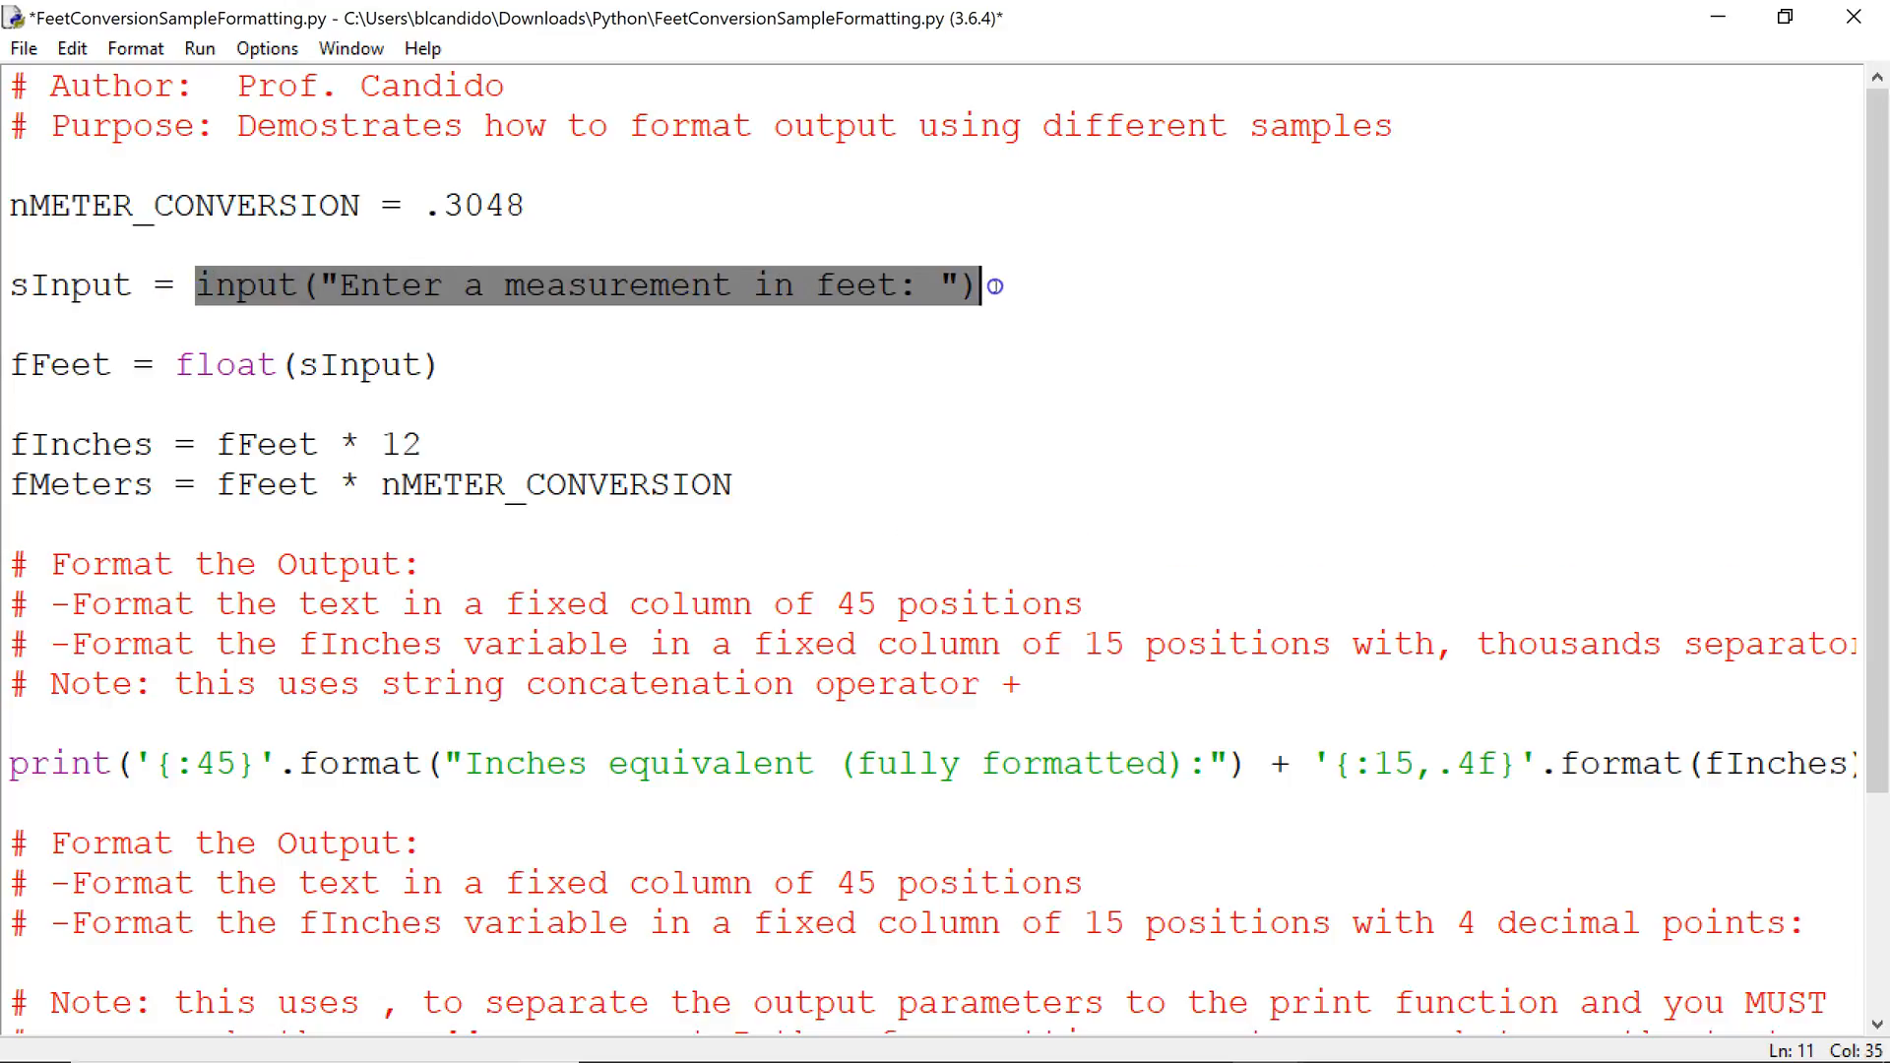
Step: Put input("Enter a measurement in feet: ") in place of sInput inside float() and select the leftover sInput line
key("Delete")
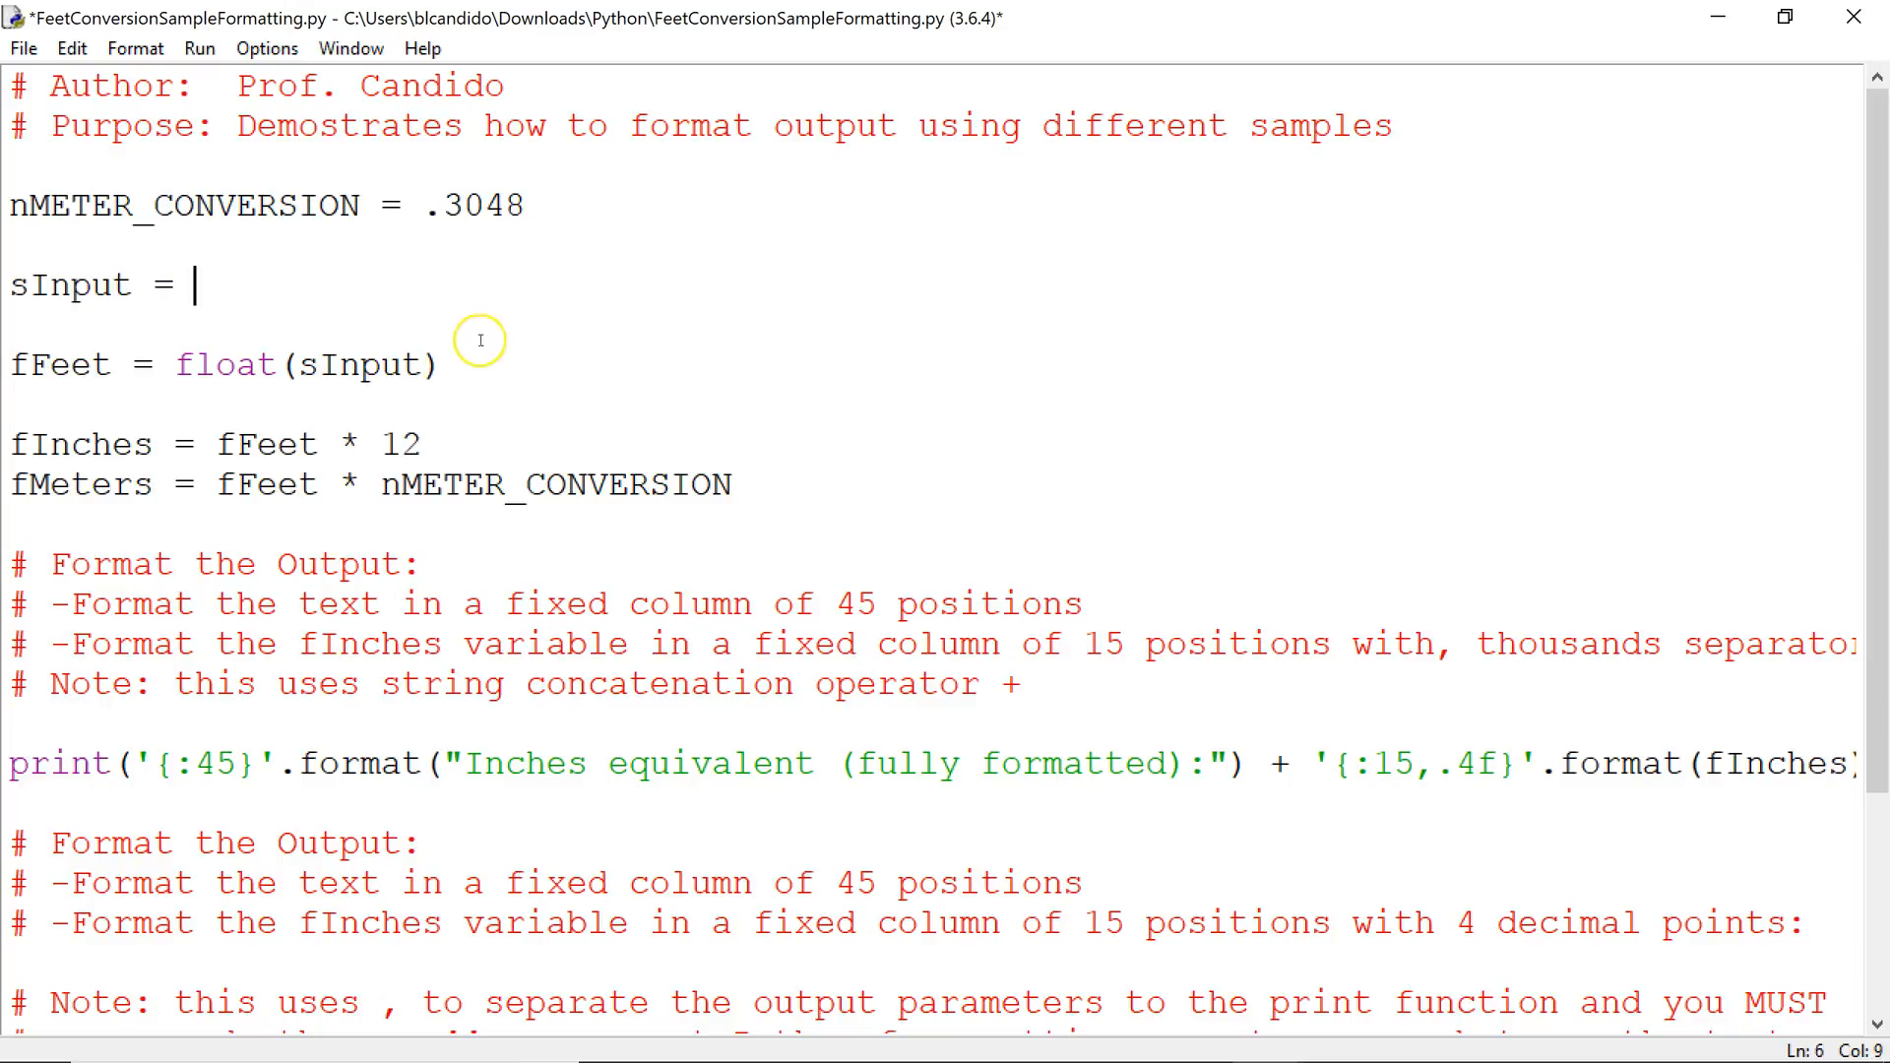
double_click(370, 365)
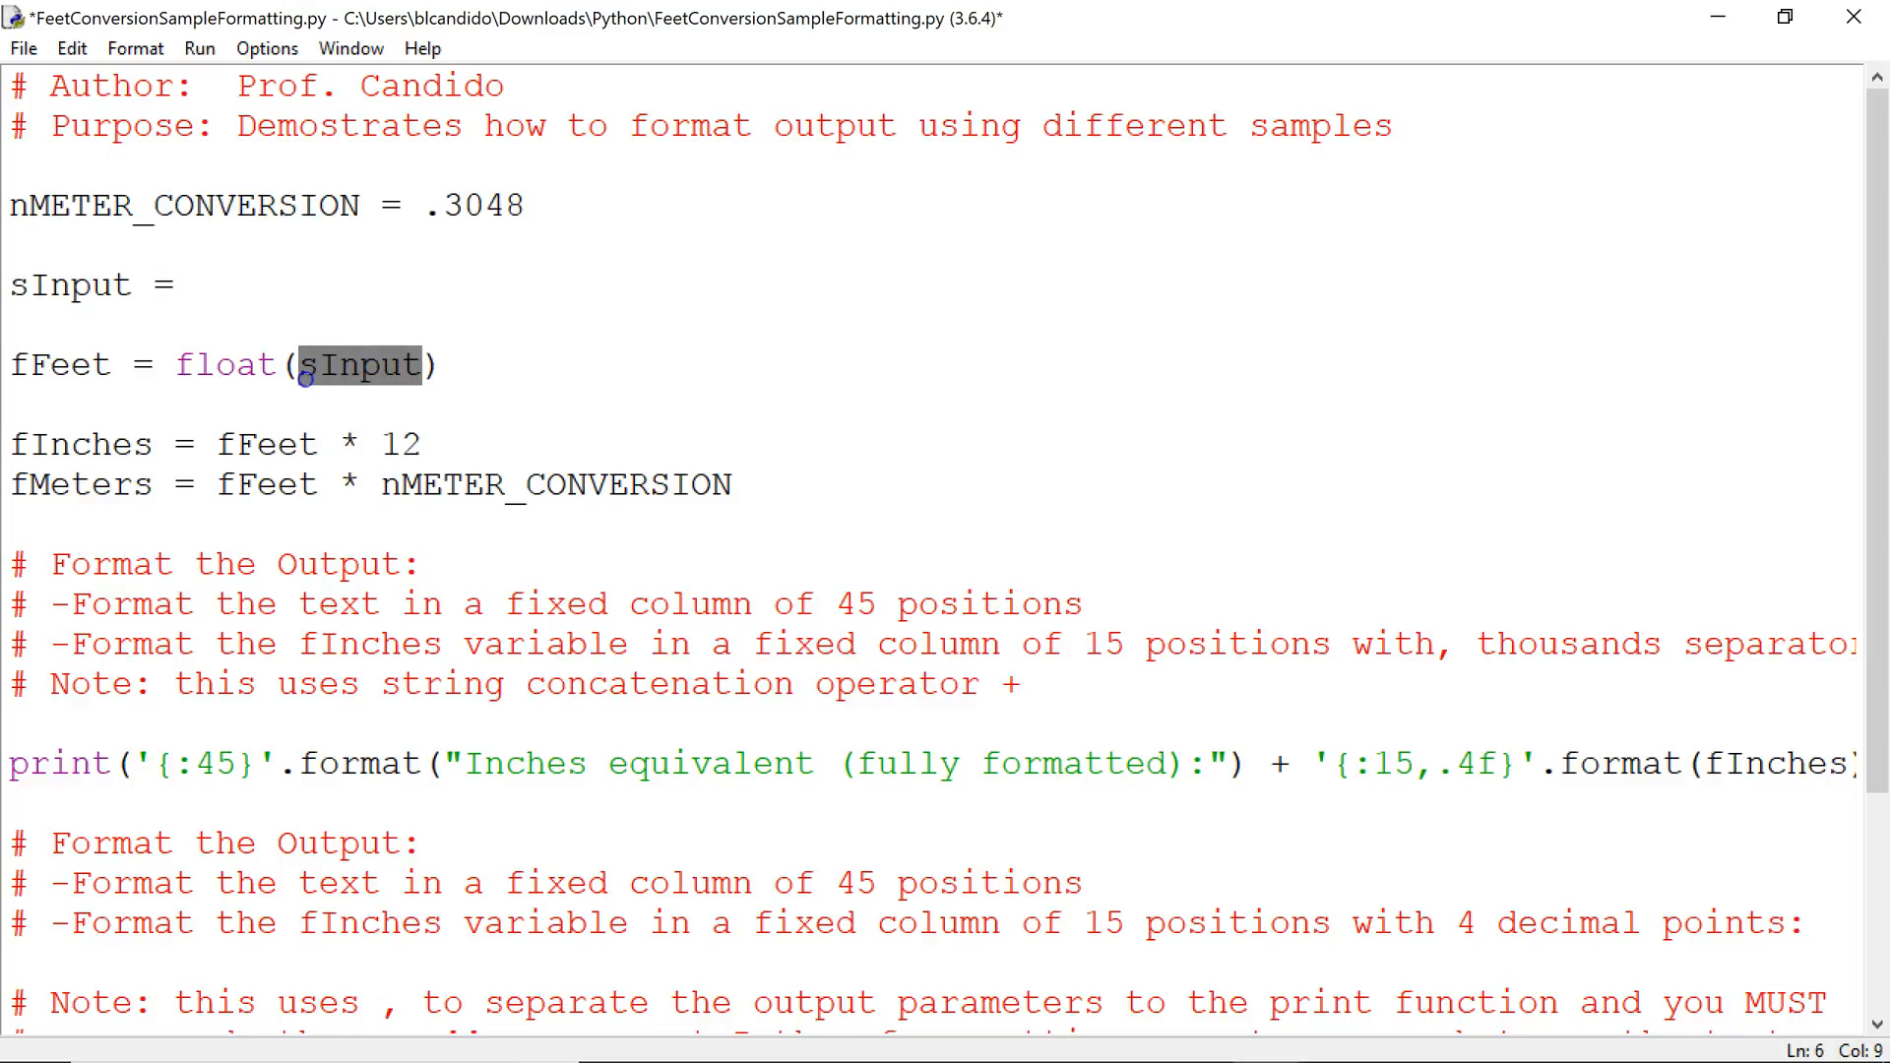
type("input(\"Enter a measurement in feet: \")")
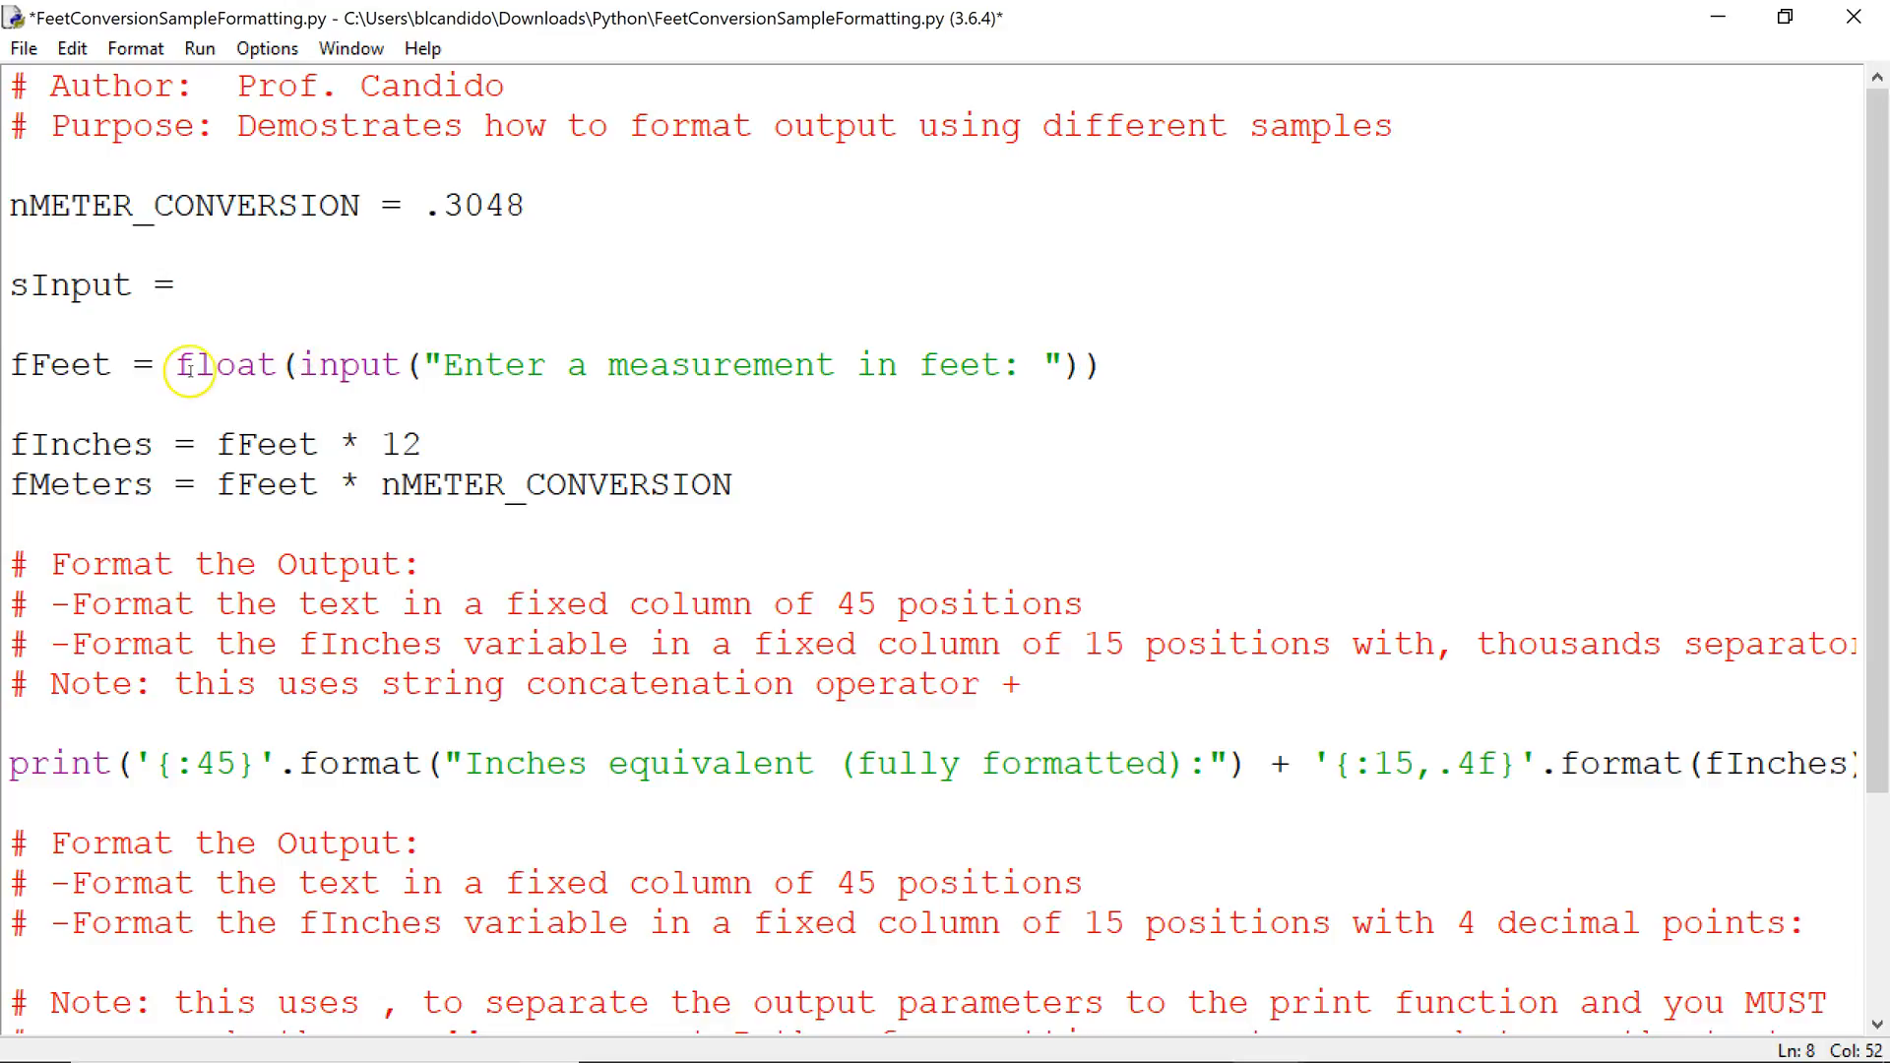
triple_click(85, 286)
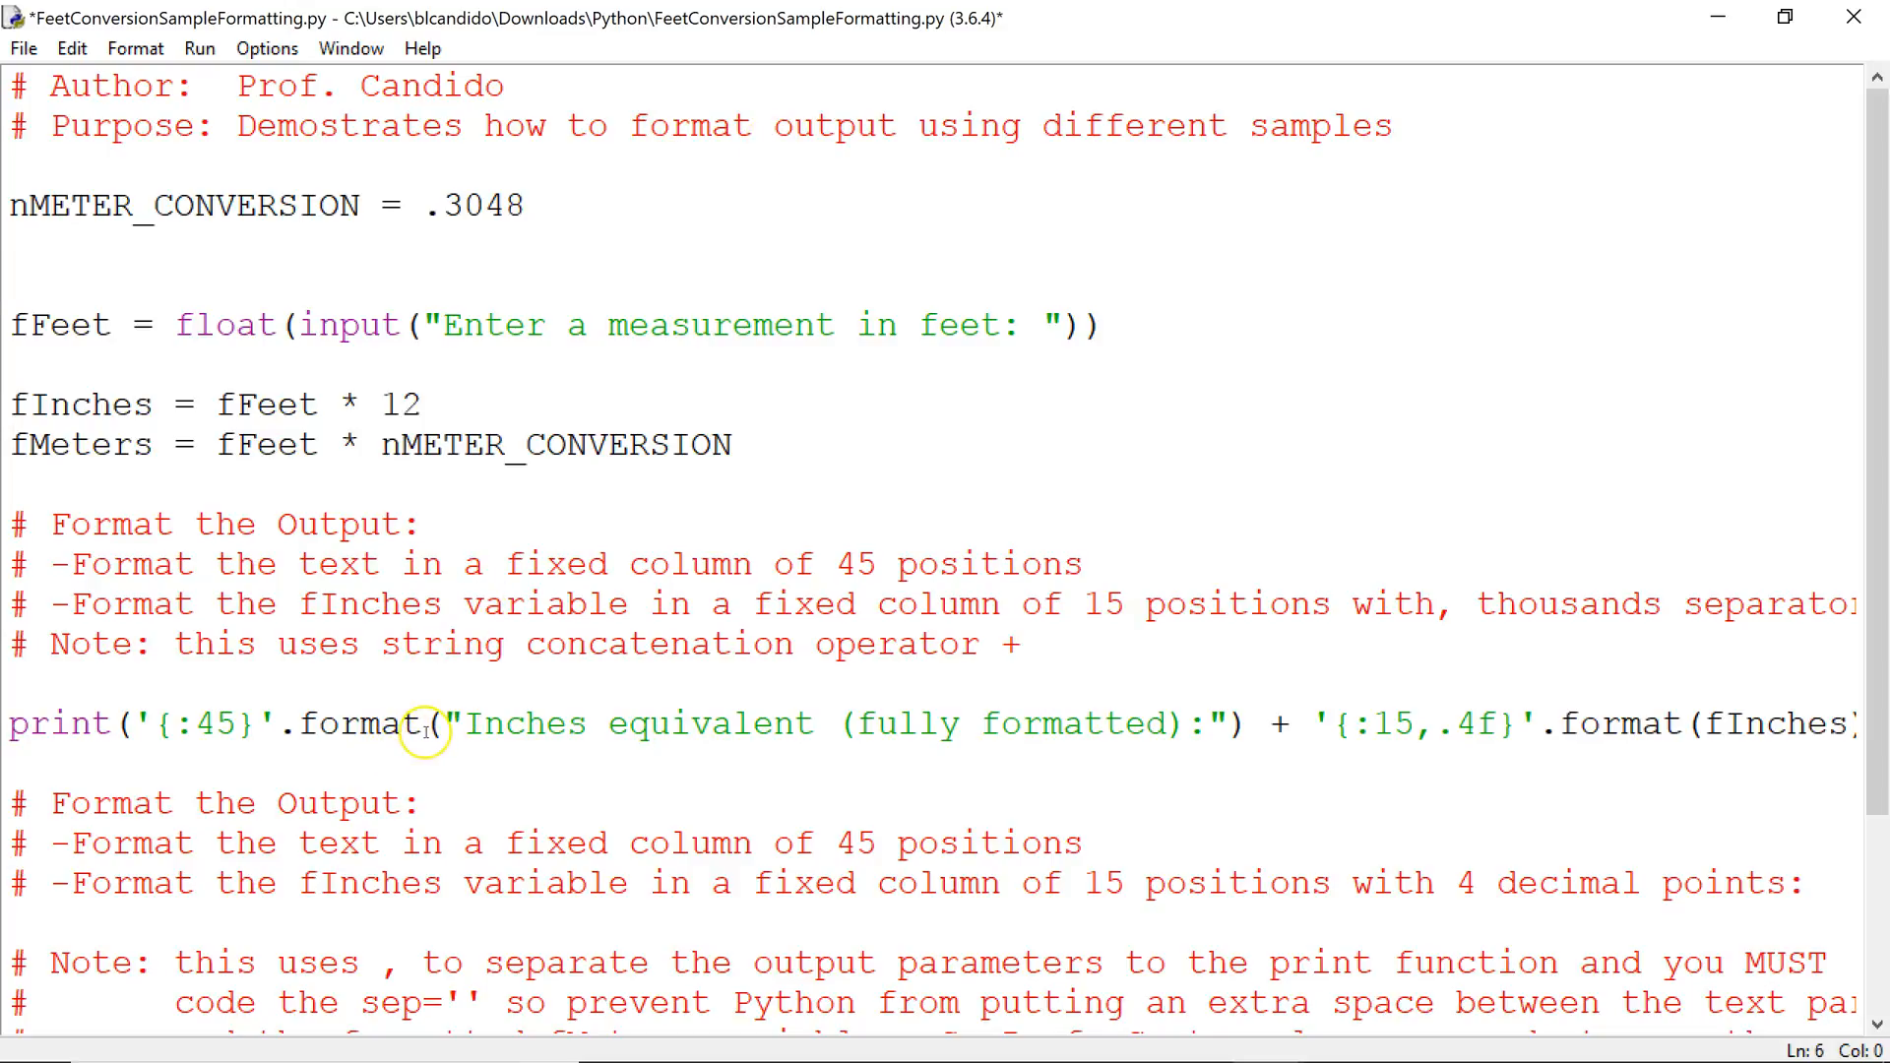
double_click(202, 724)
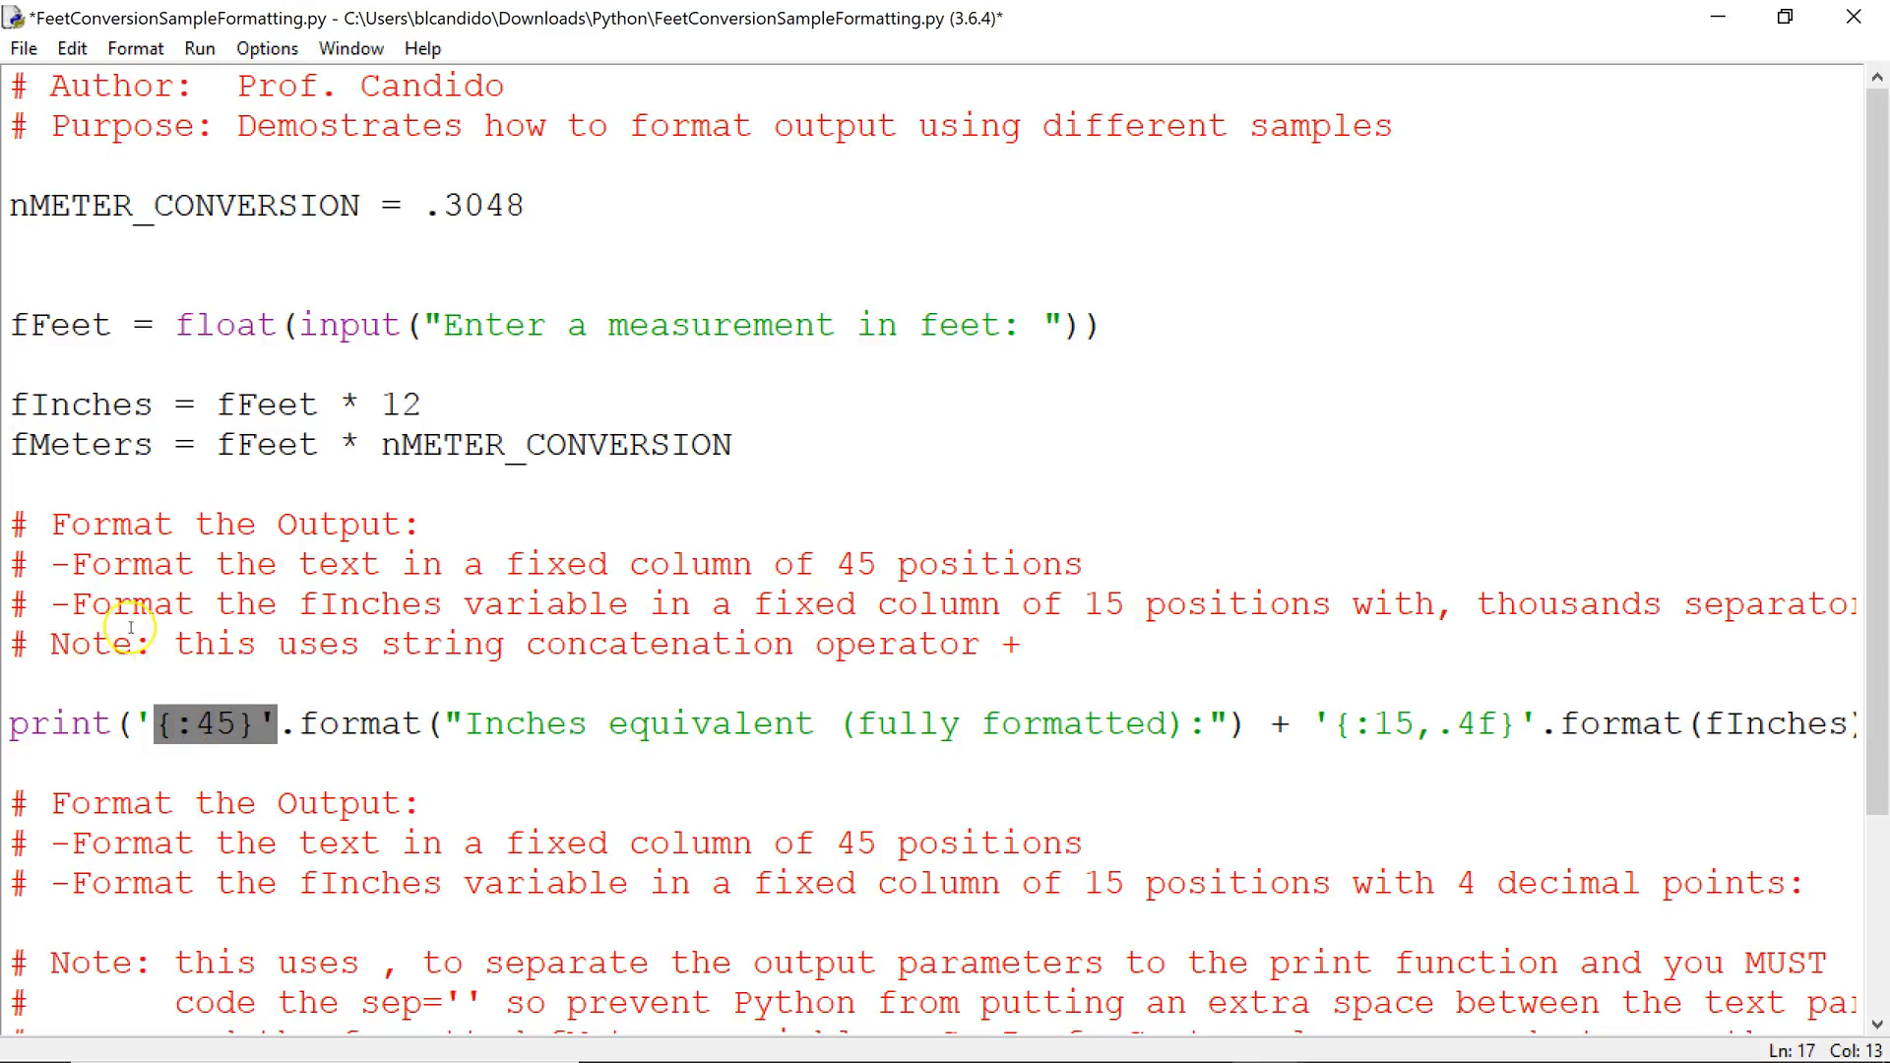
mouse_move(537, 639)
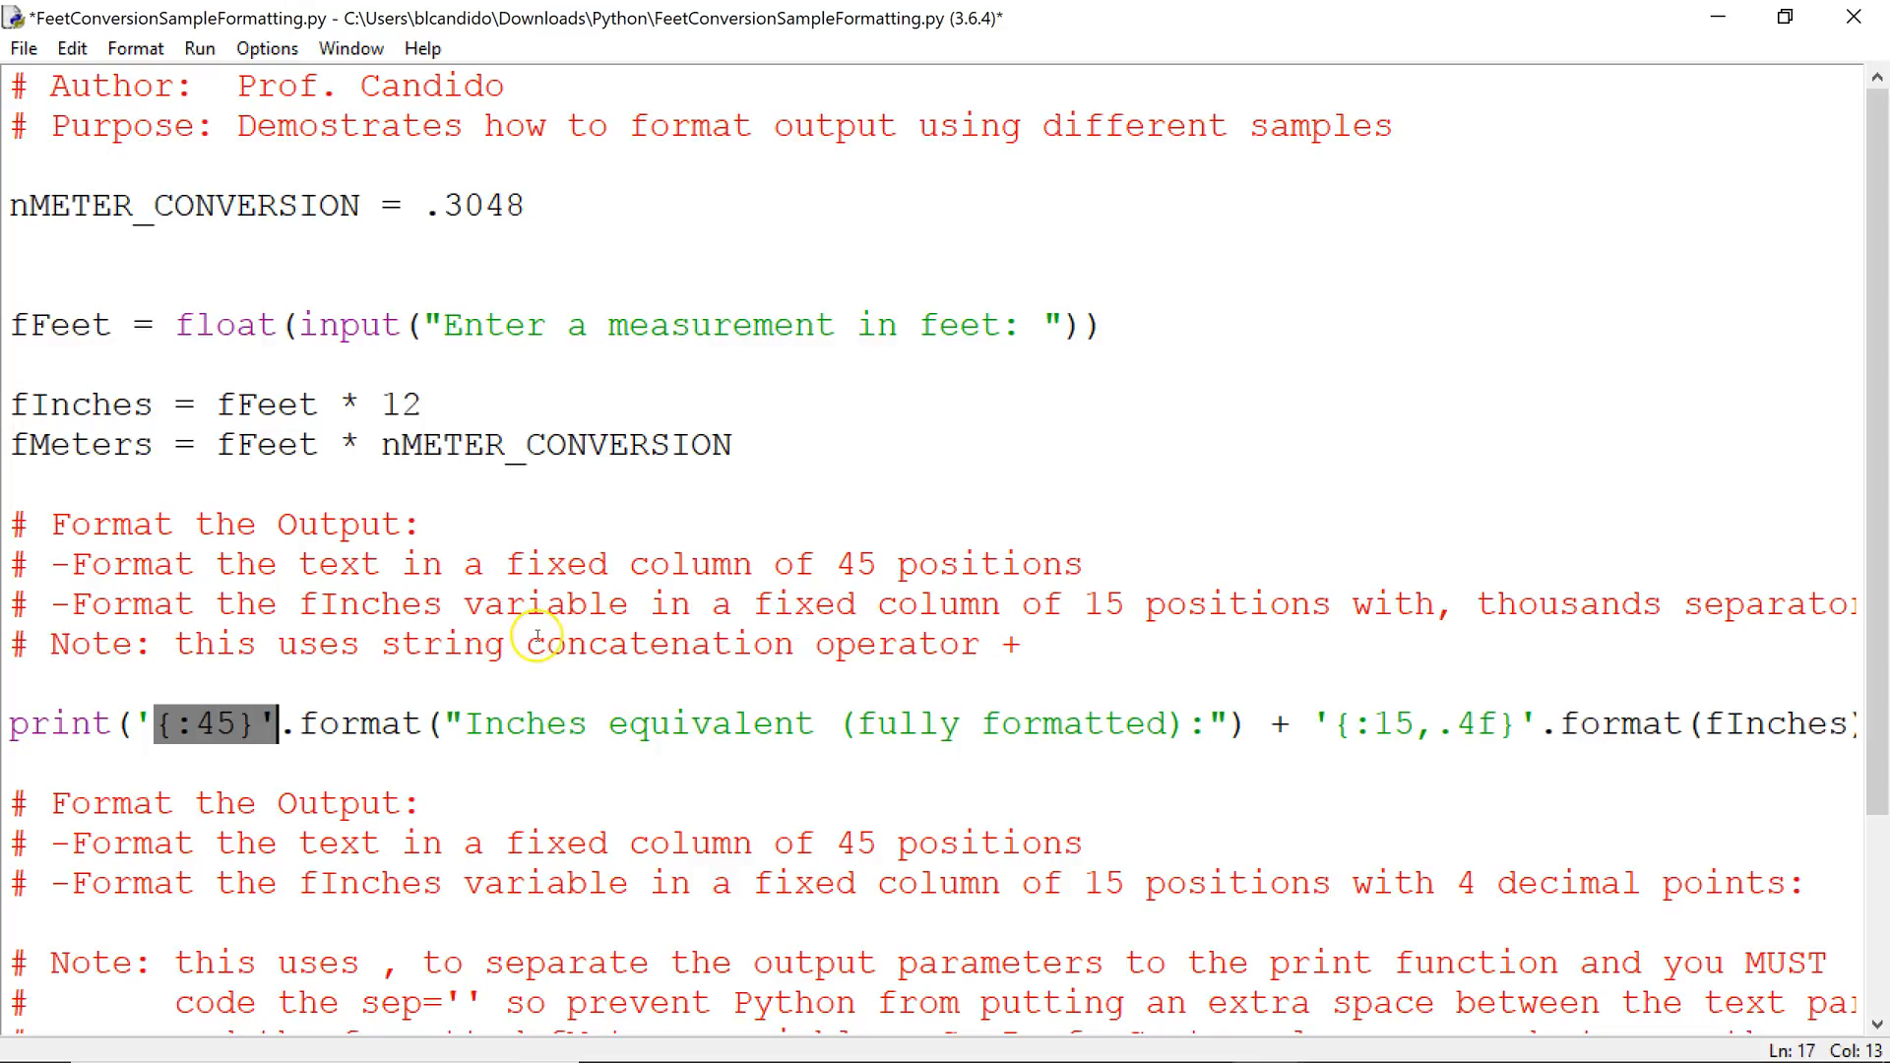
mouse_move(456, 721)
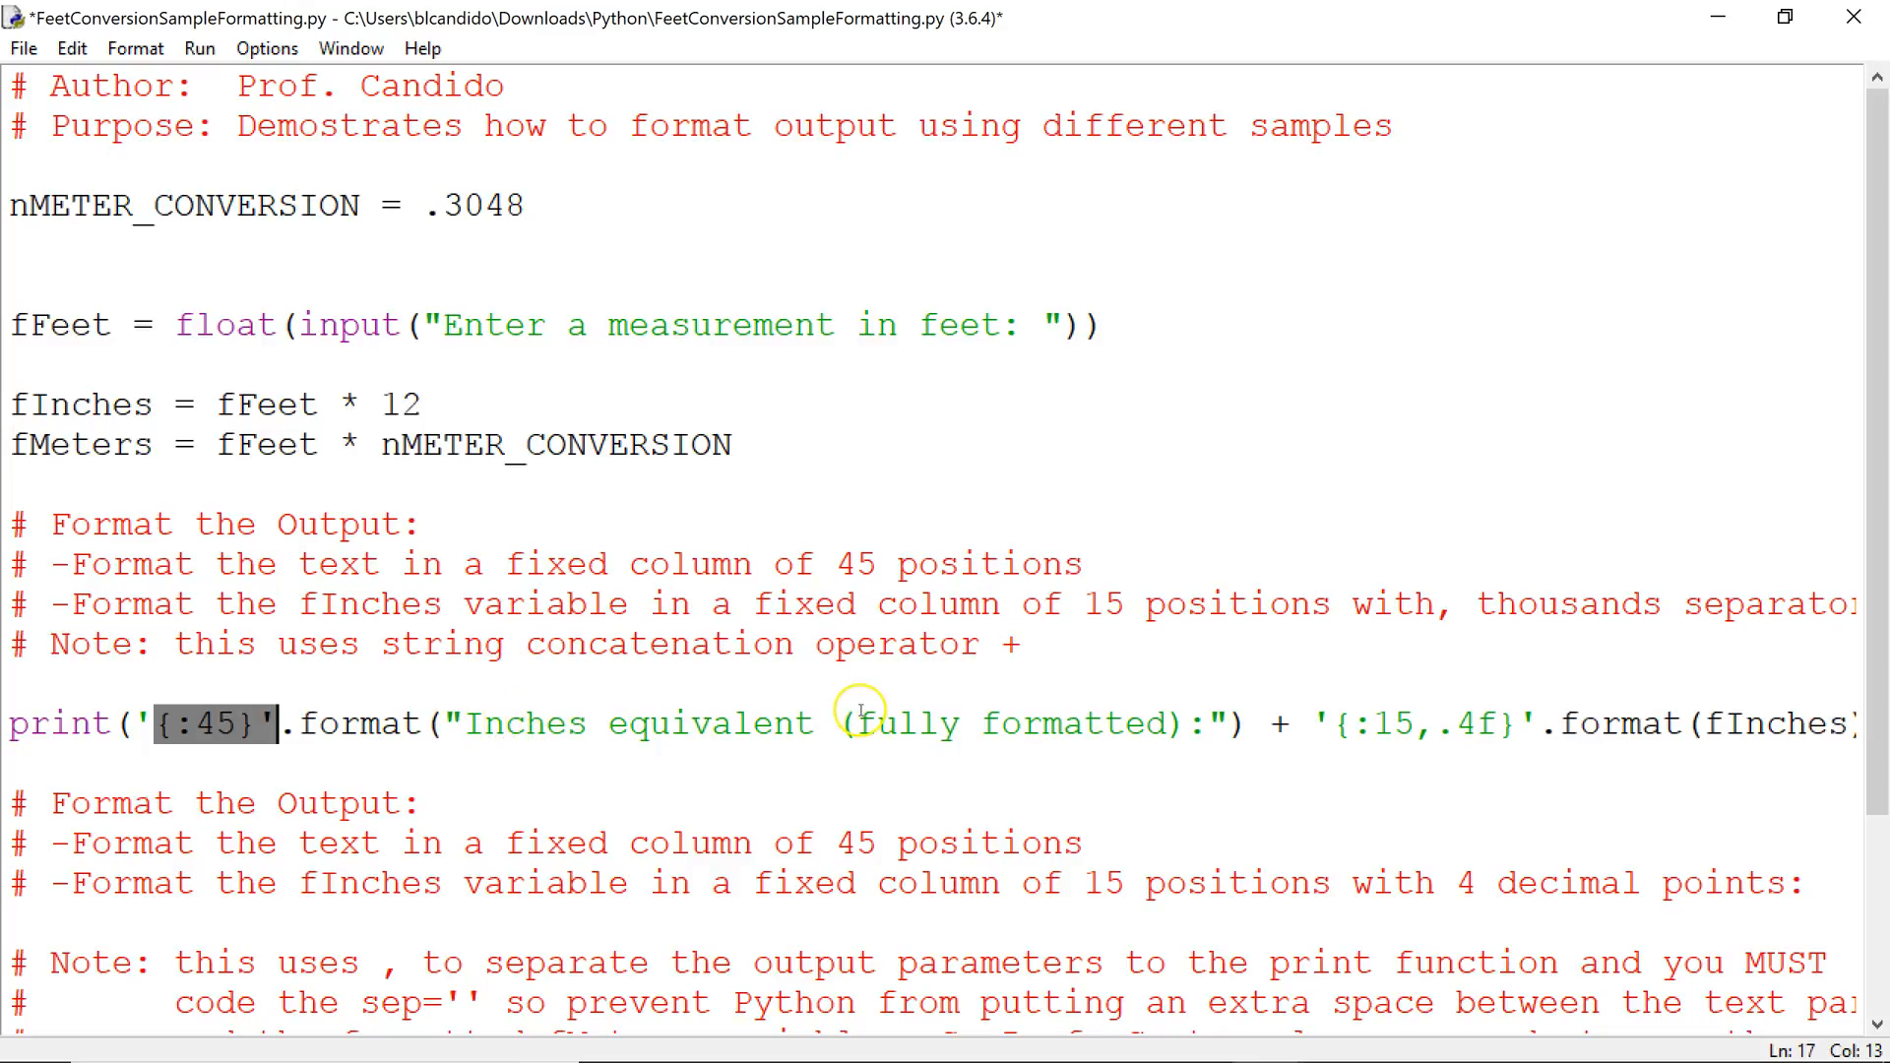
mouse_move(1405, 766)
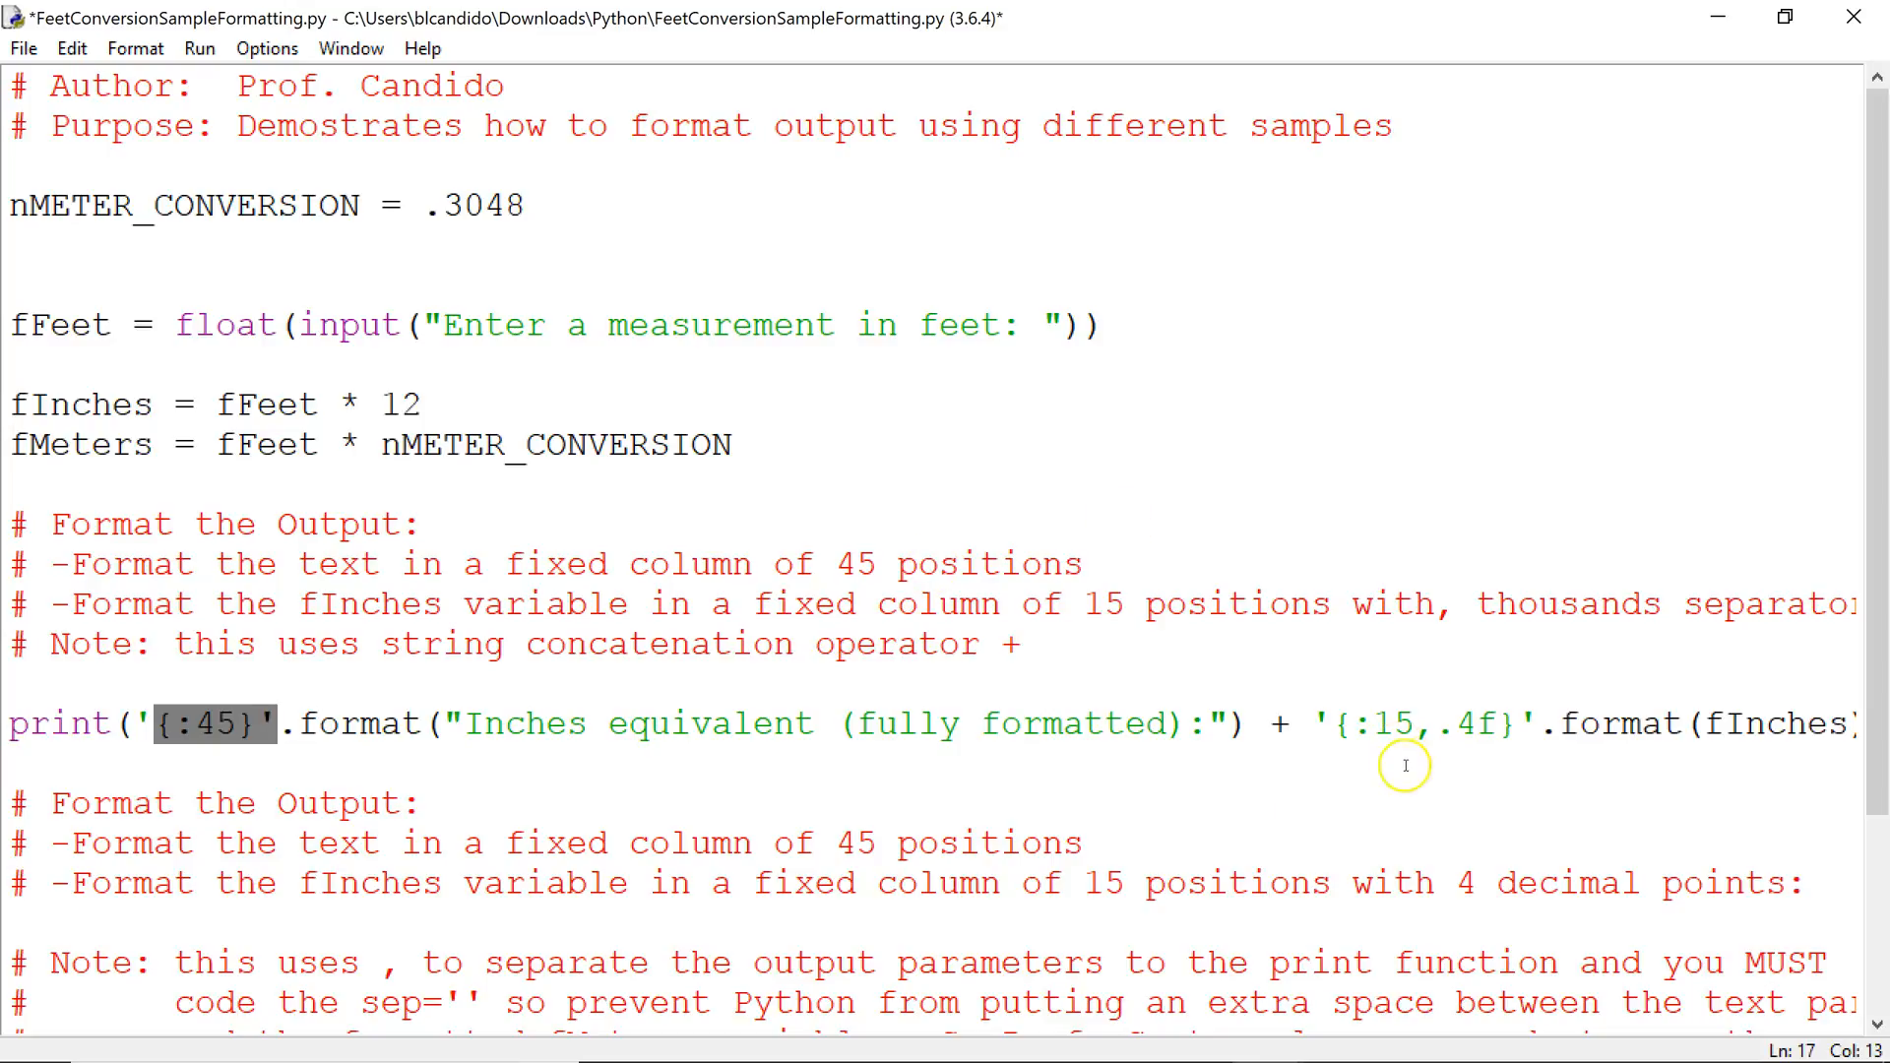
mouse_move(1687, 736)
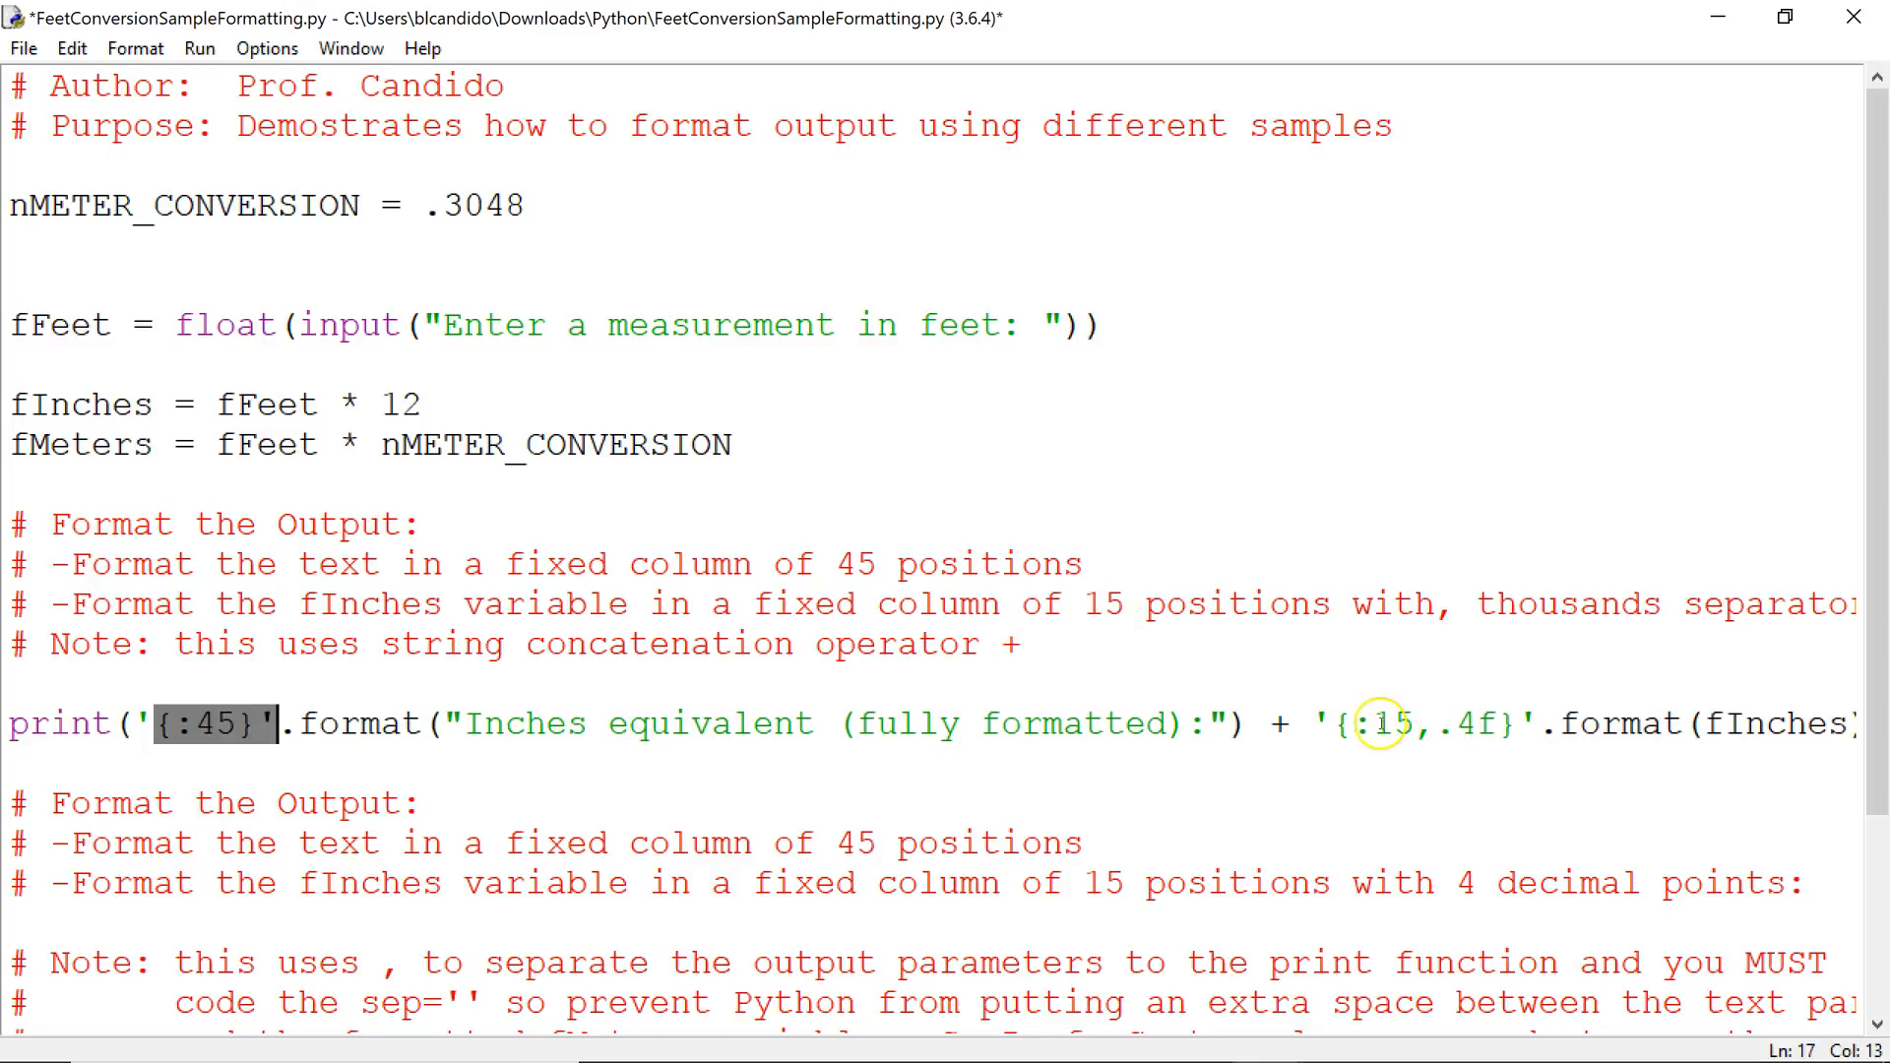
double_click(1387, 723)
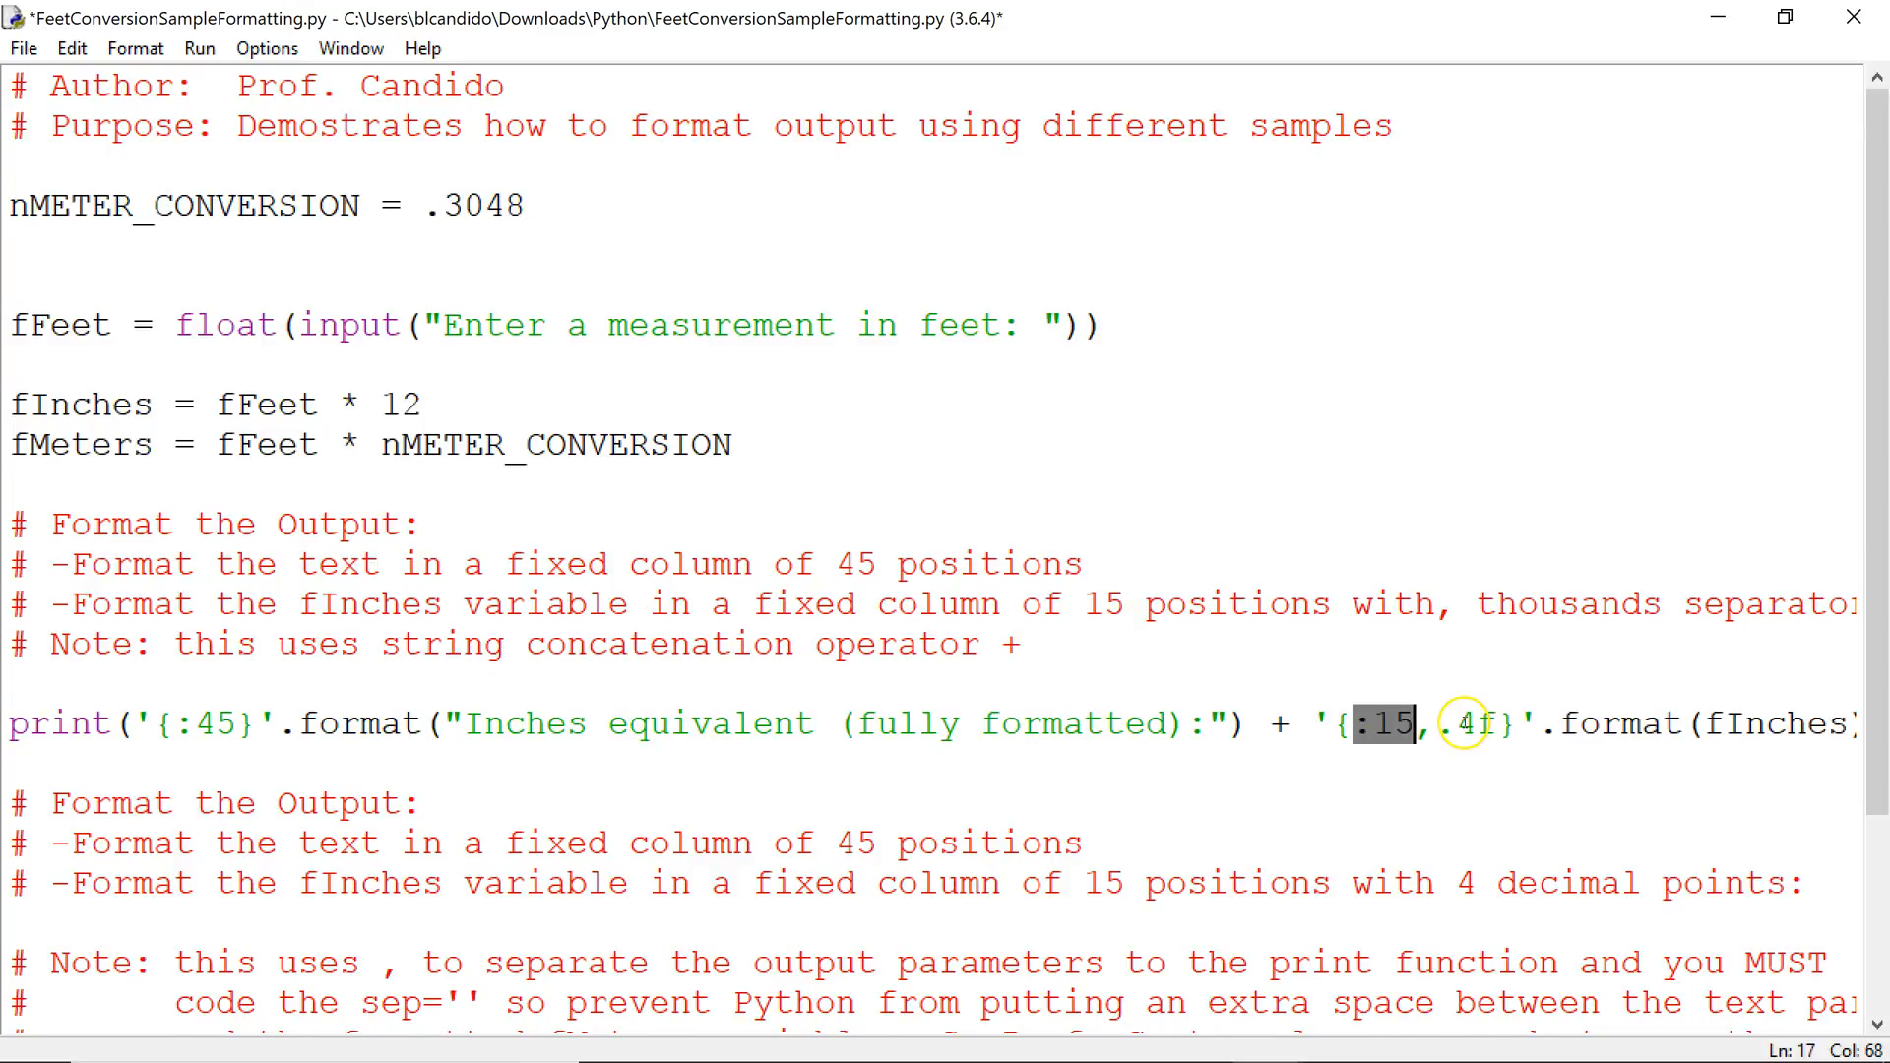
Step: Scroll down to the Meters print statement and bring up the Run menu
scroll("down", 3)
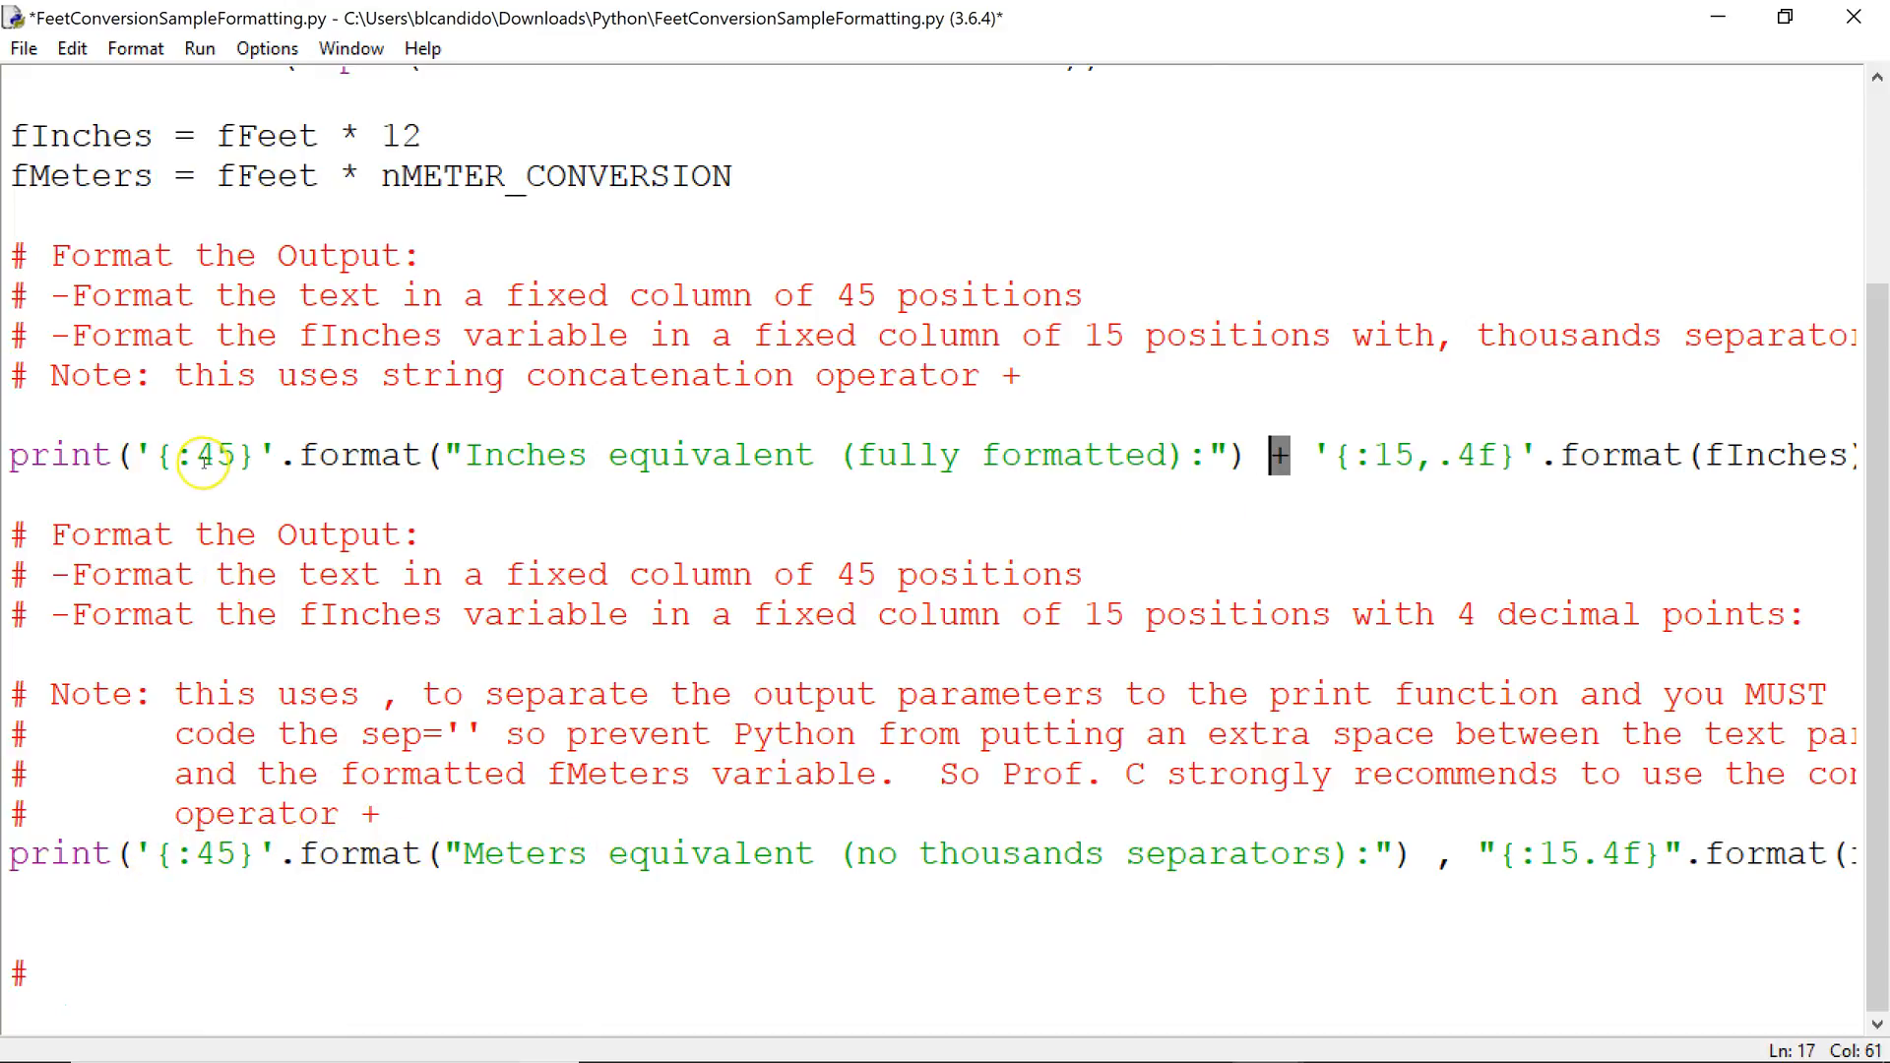
mouse_move(1455, 522)
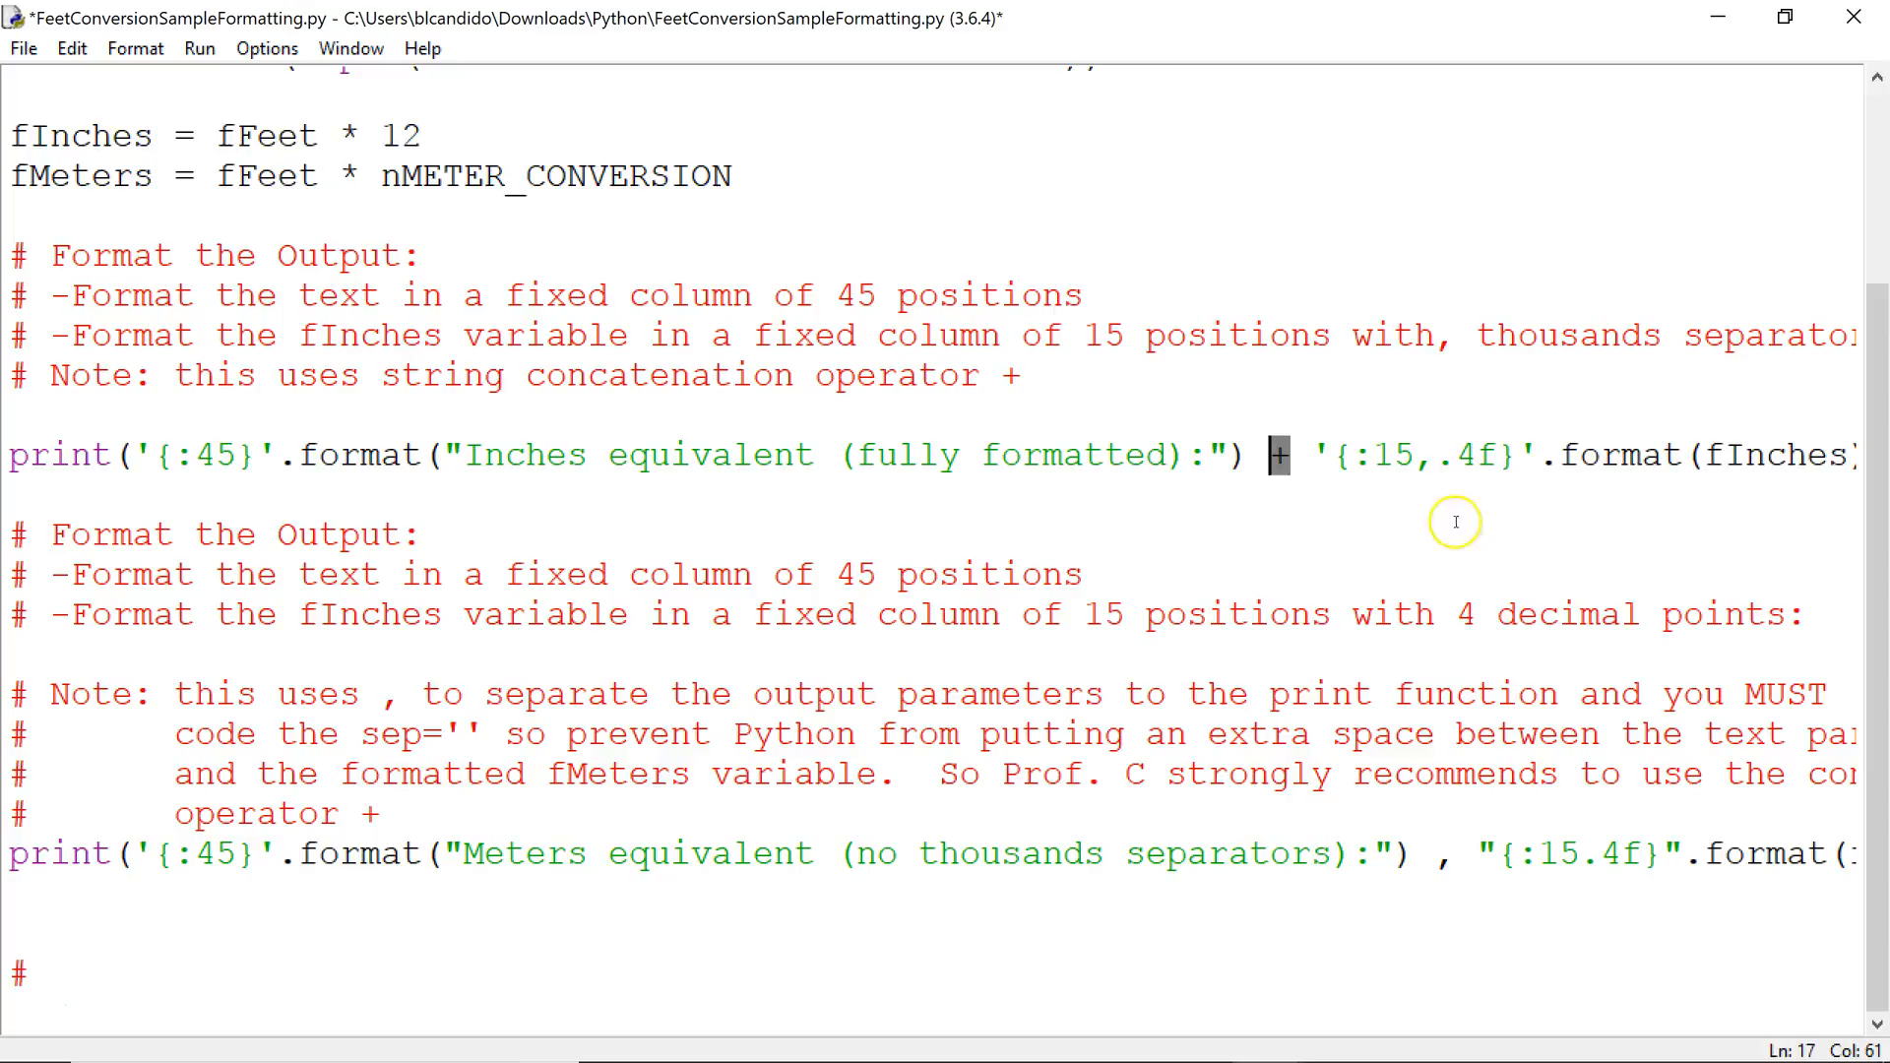
mouse_move(1483, 866)
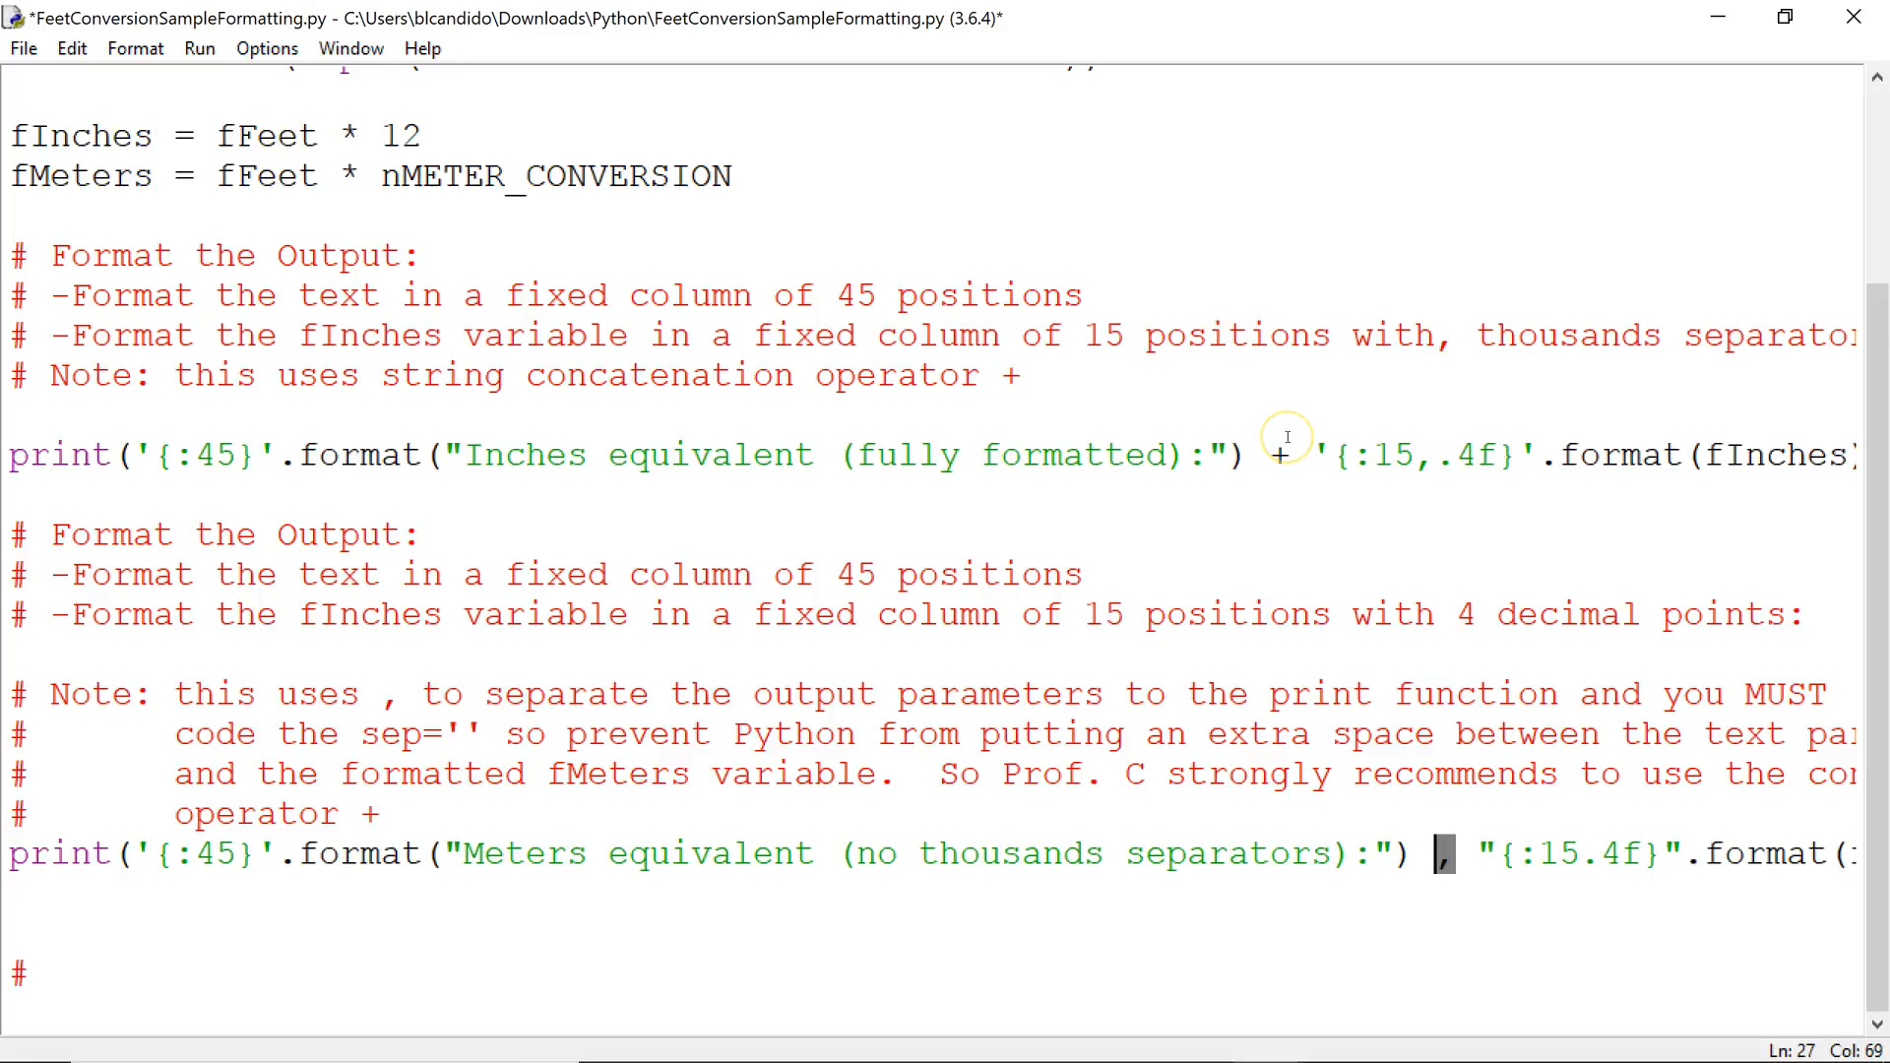
left_click(198, 48)
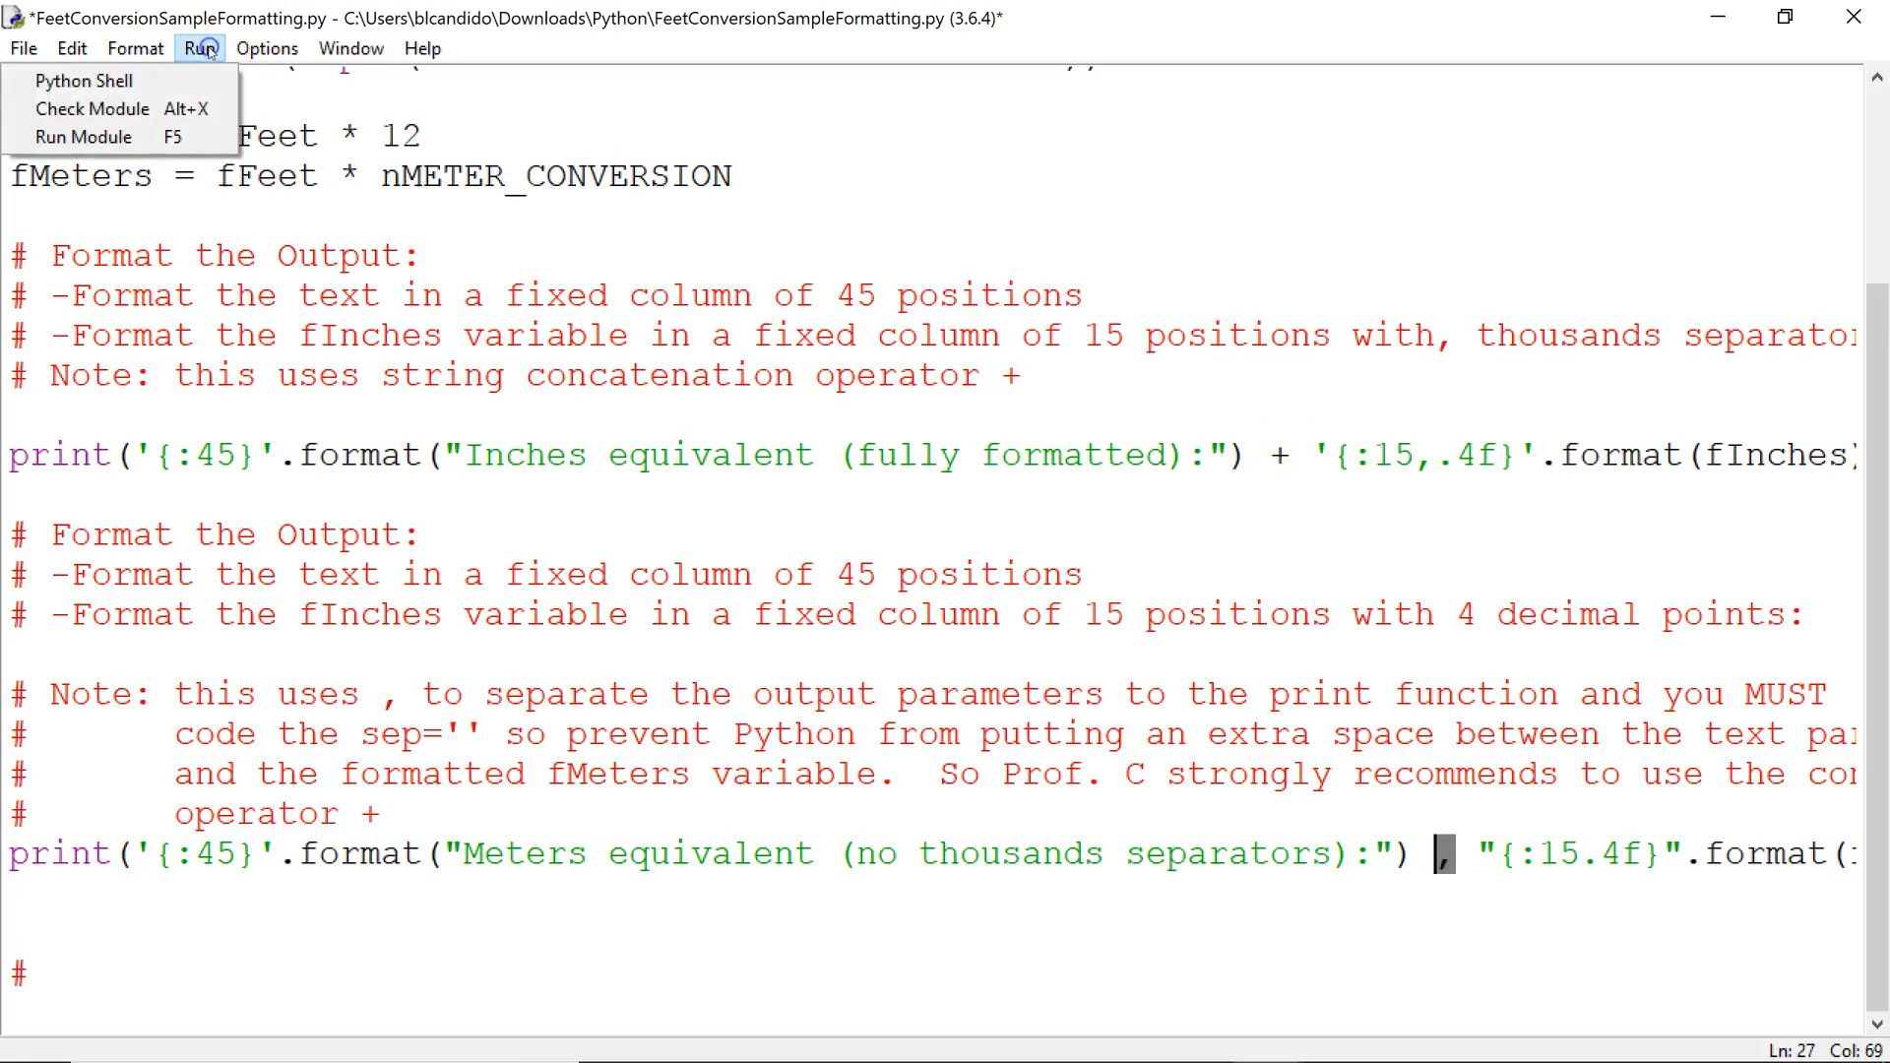
Step: Run the module, agreeing to save the source file first
left_click(85, 135)
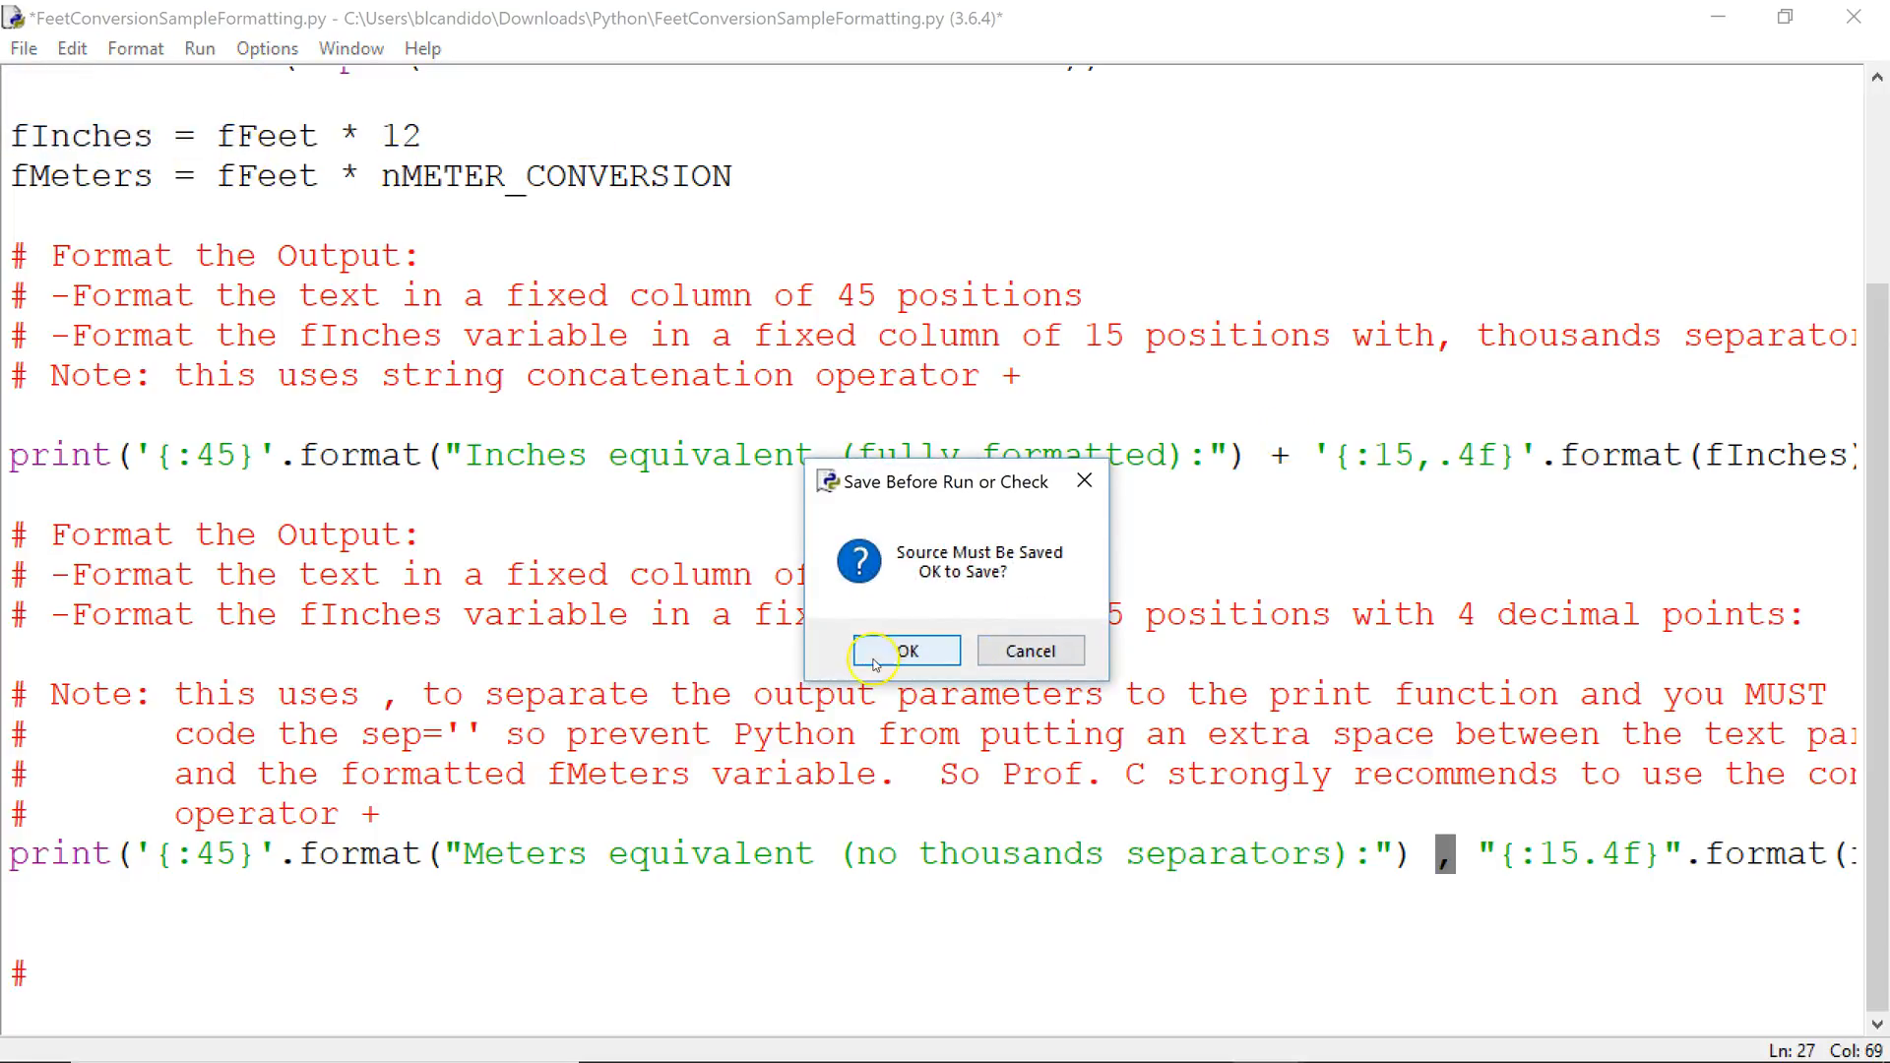
left_click(907, 651)
type("10")
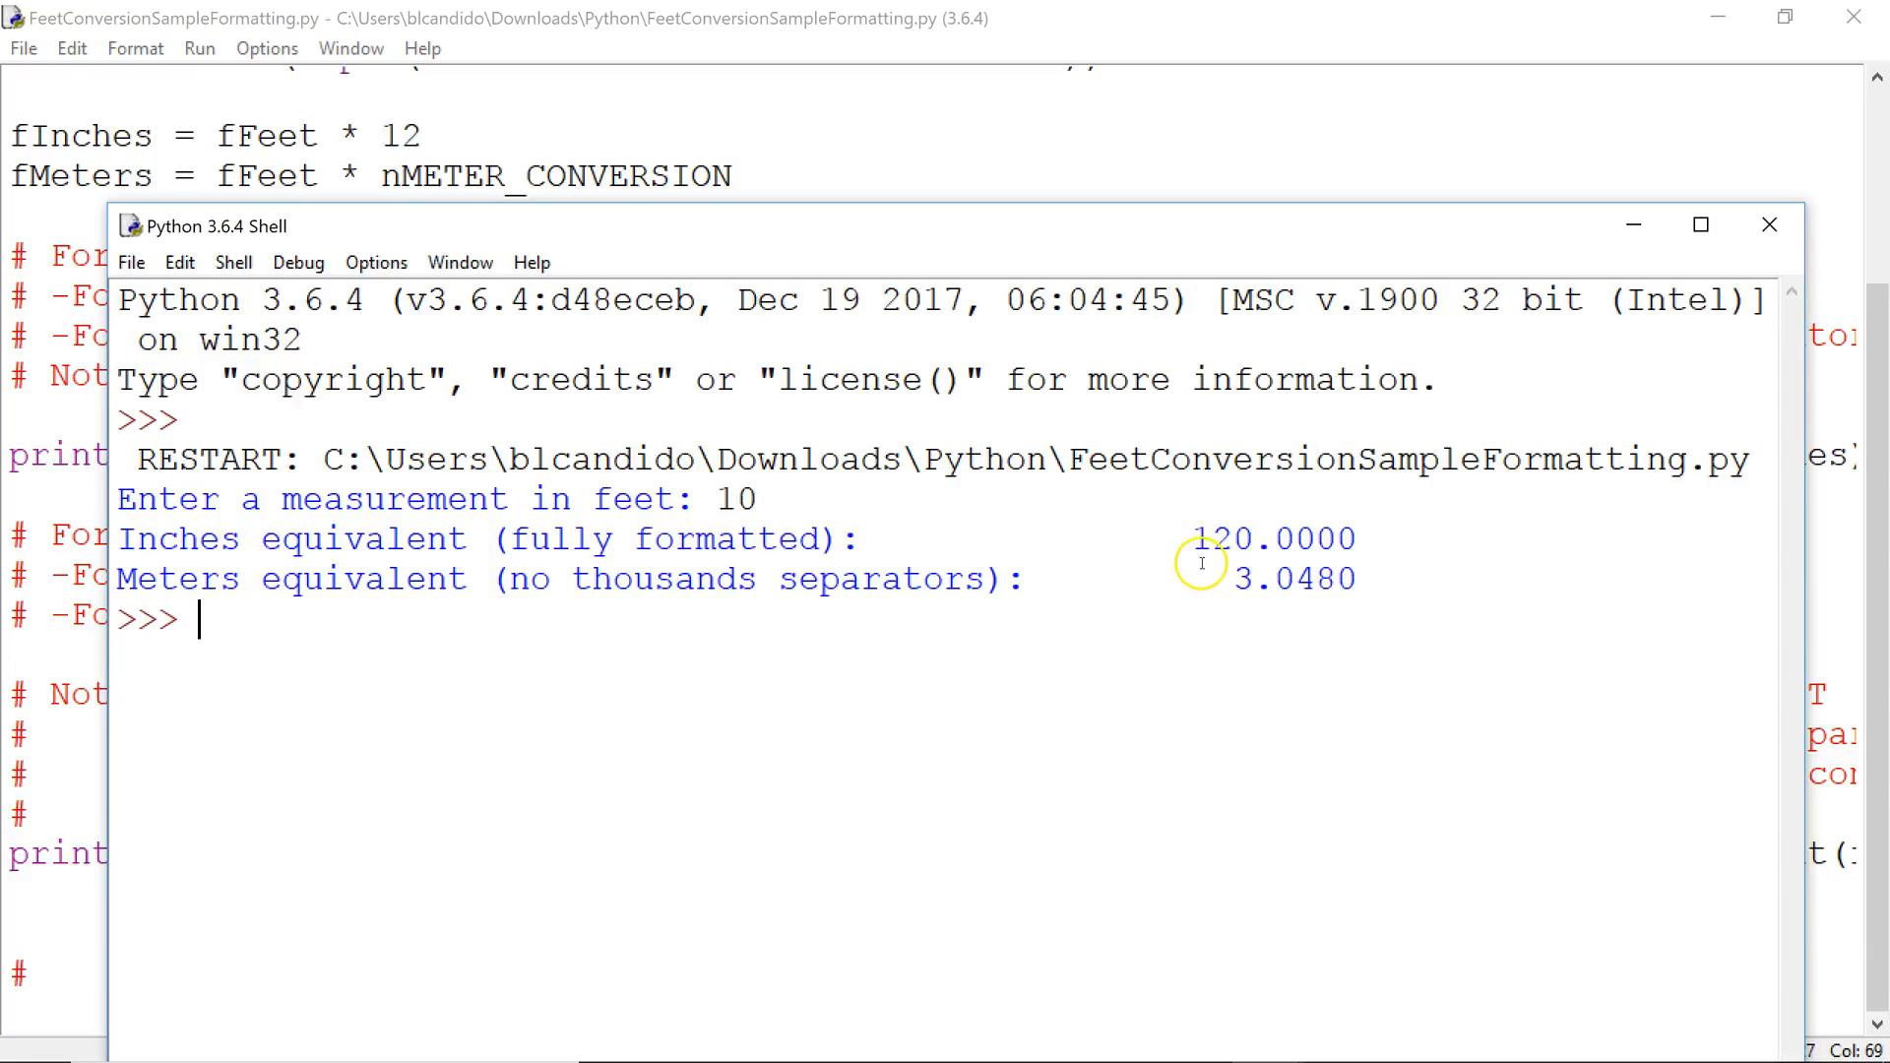
mouse_move(1209, 576)
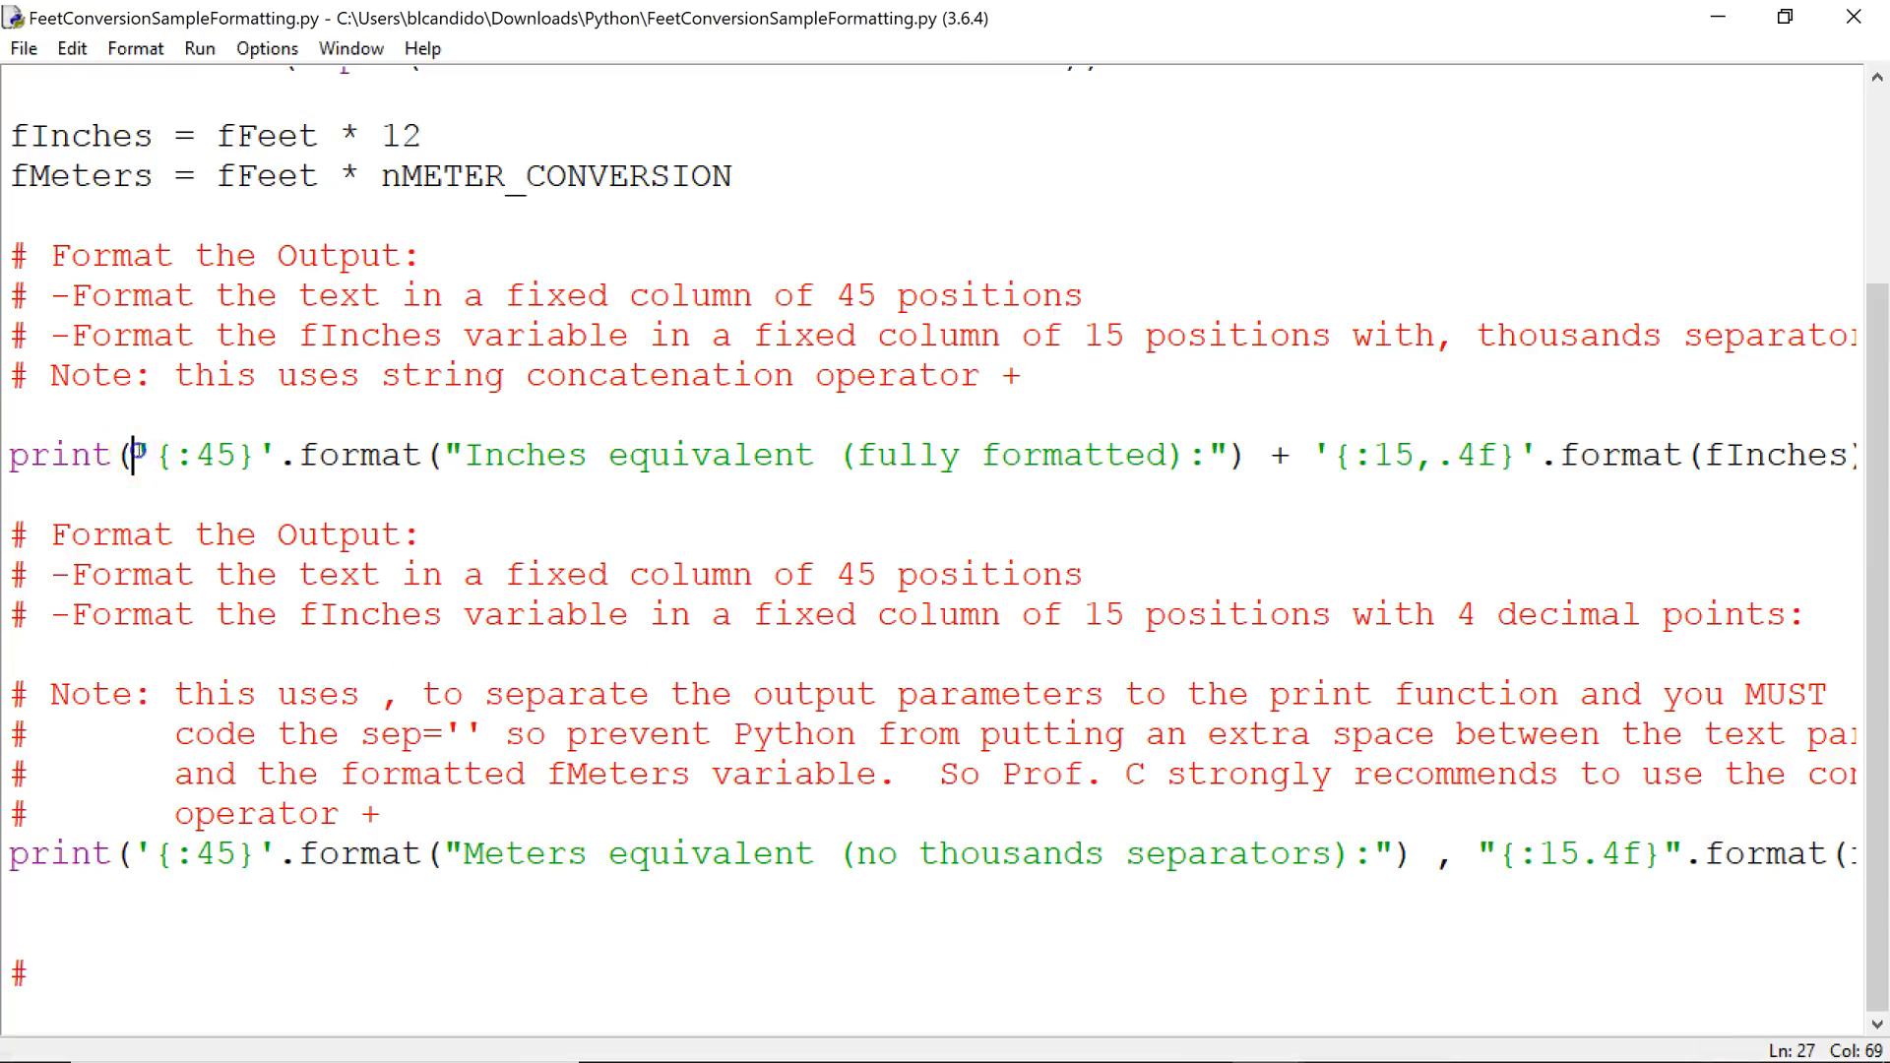
double_click(199, 455)
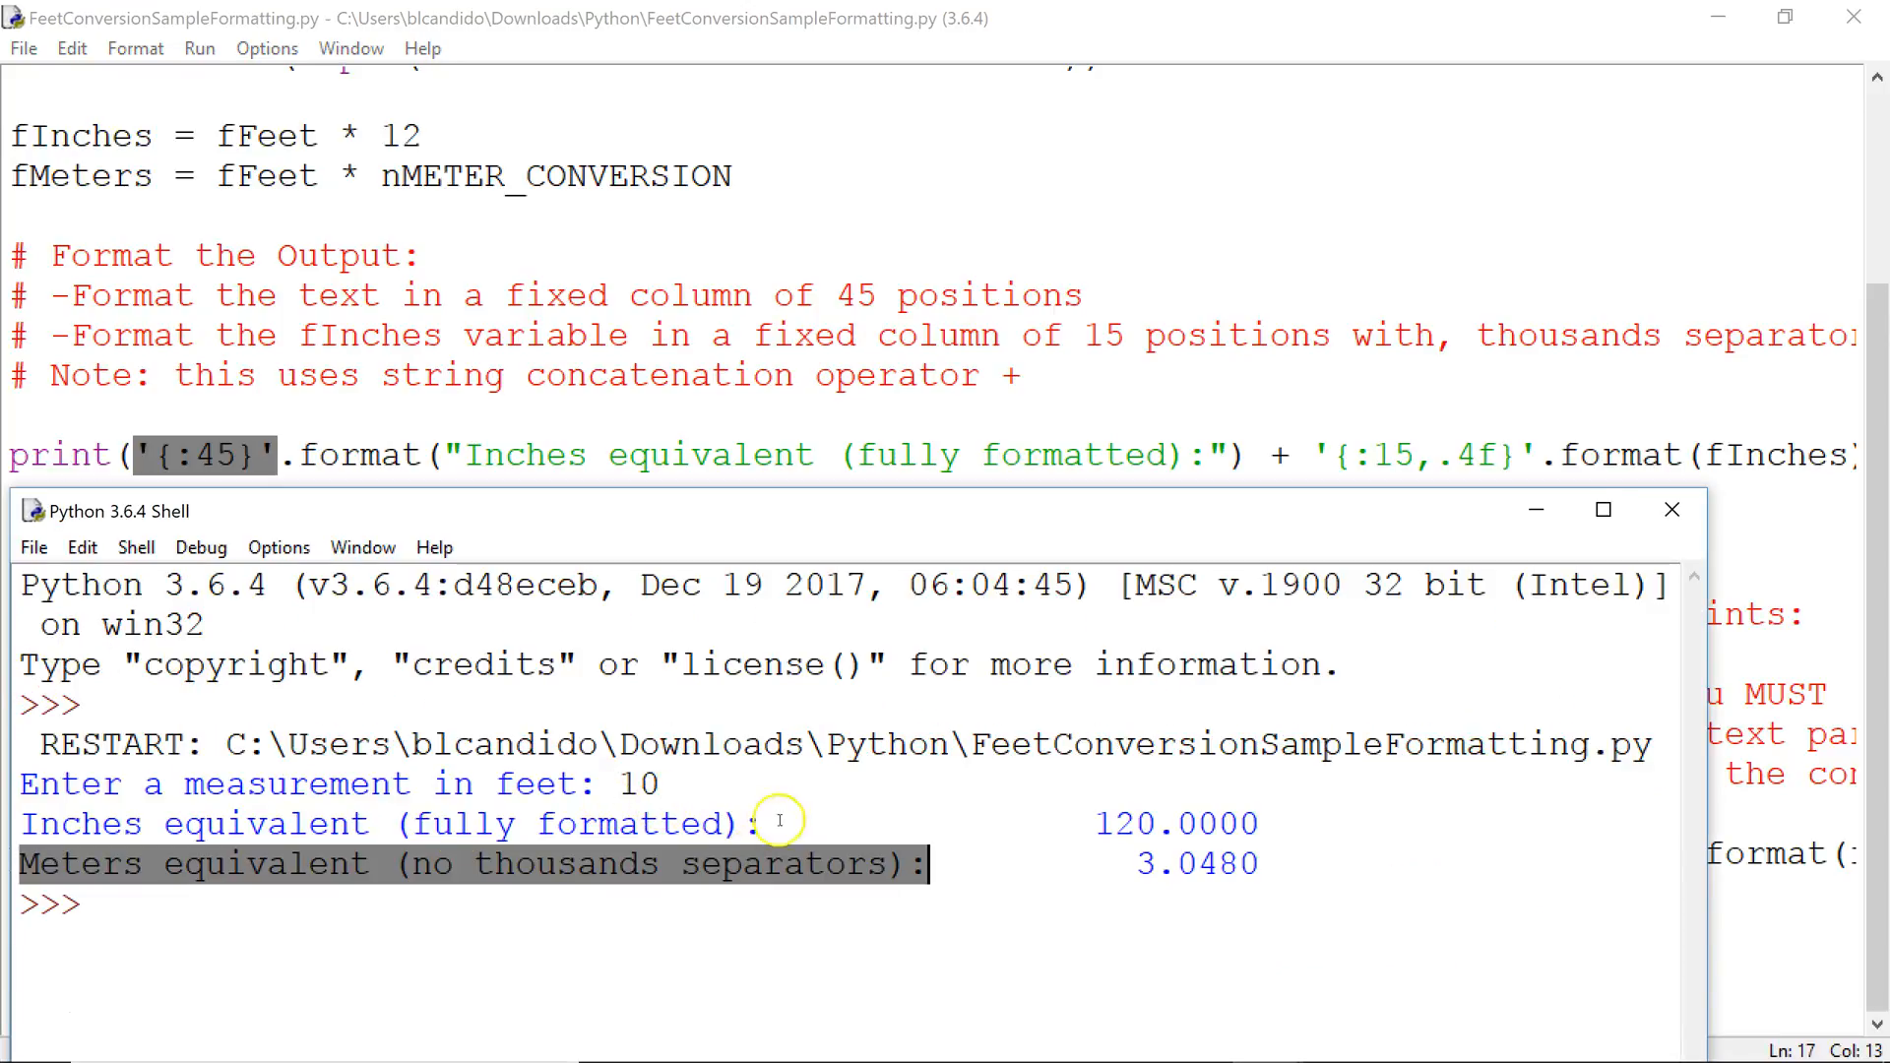
mouse_move(452, 256)
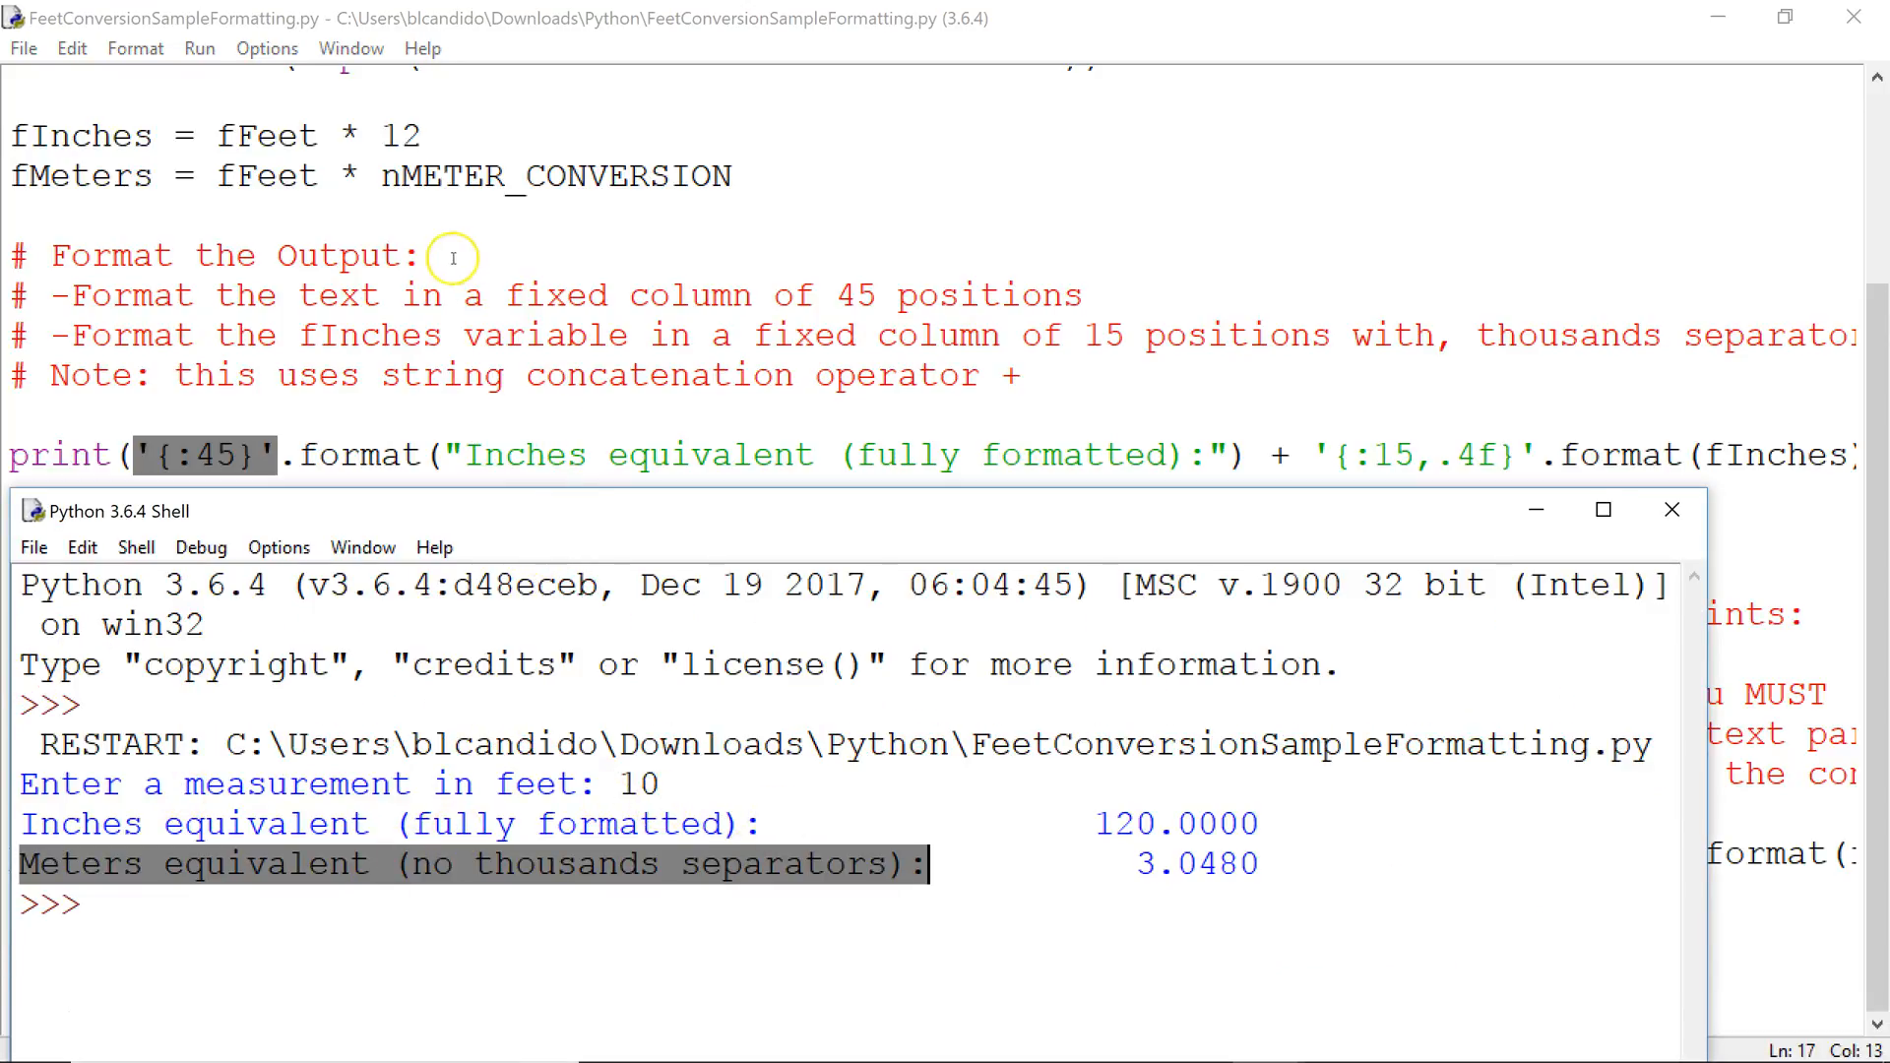